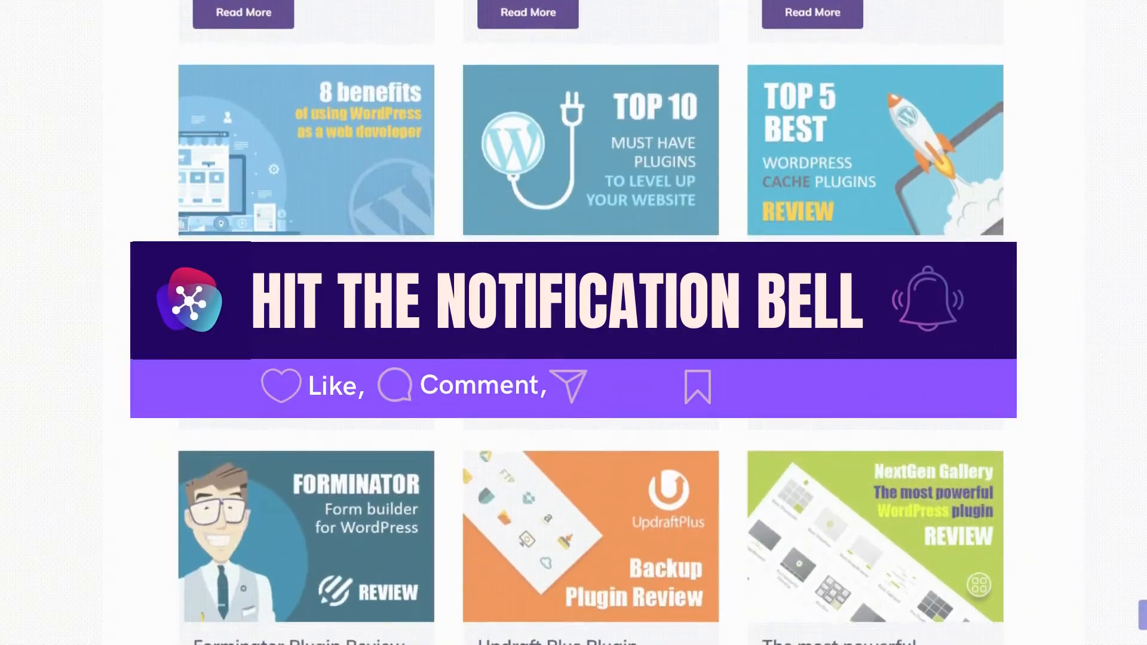
Scroll the WP Force SSL homepage down to the six-card Features grid, Everything for SSL through Premium Support
{"action": "left_click", "coordinate": [682, 17]}
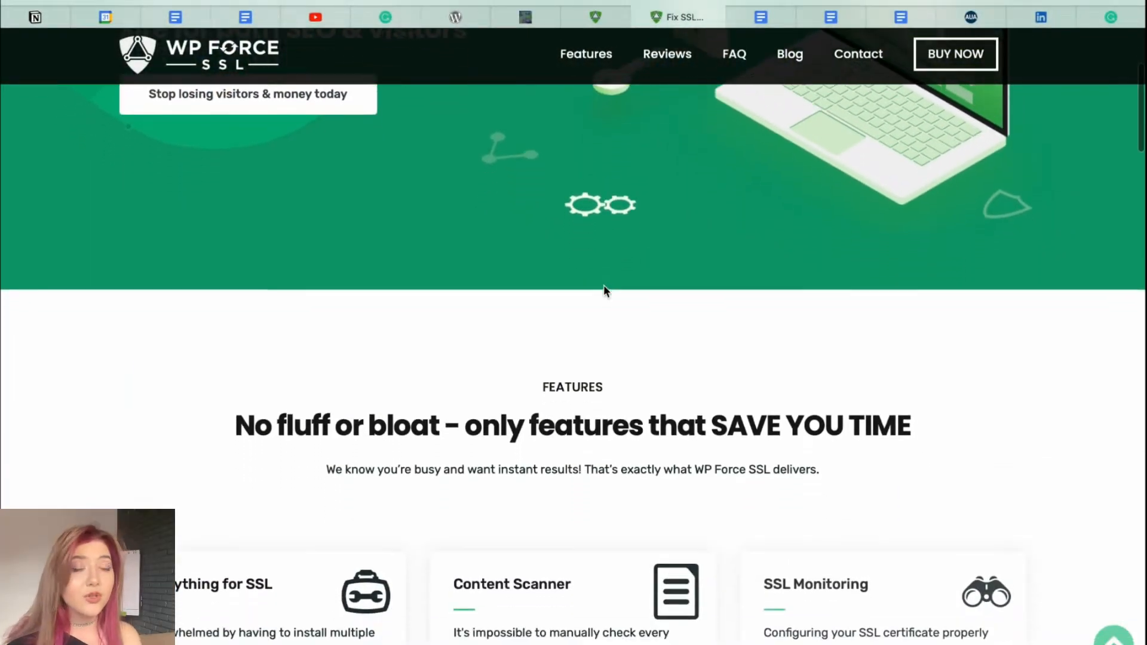
{"action": "scroll", "scroll_direction": "down", "scroll_amount": 3}
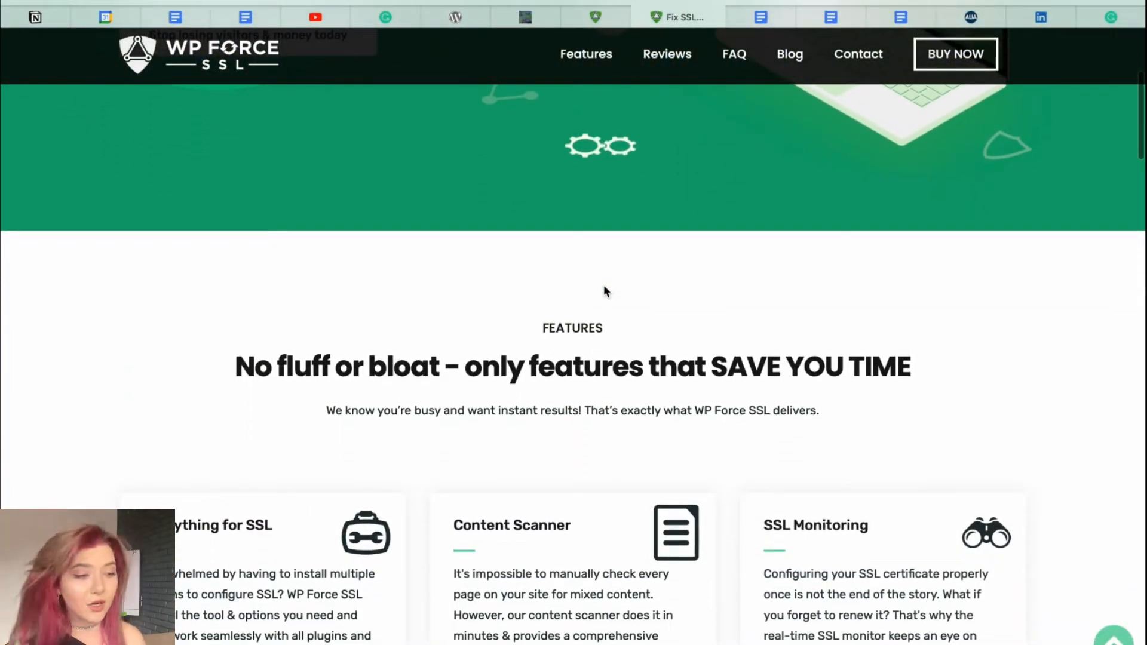
{"action": "scroll", "scroll_direction": "down", "scroll_amount": 3}
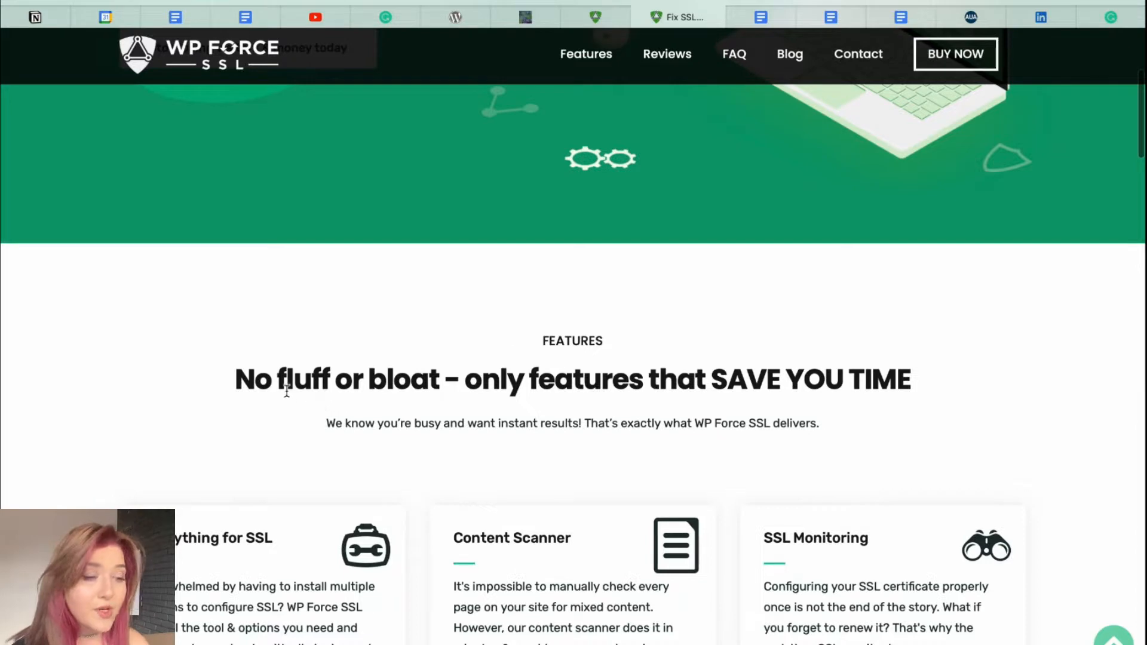
{"action": "mouse_move", "coordinate": [236, 381]}
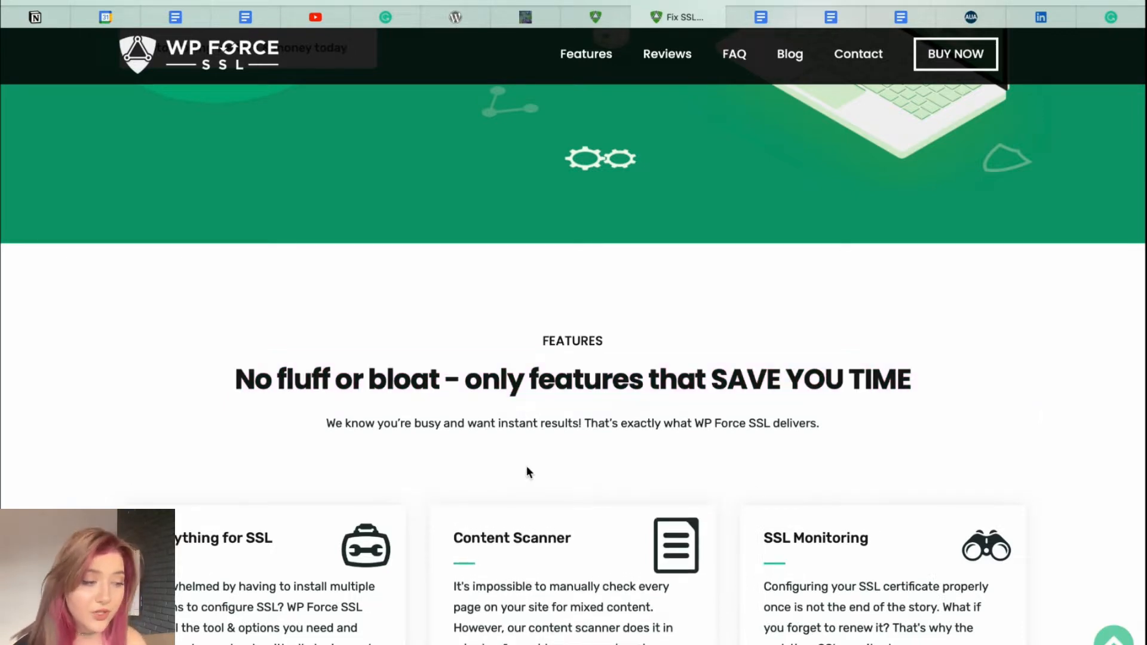
{"action": "scroll", "scroll_direction": "down", "scroll_amount": 3}
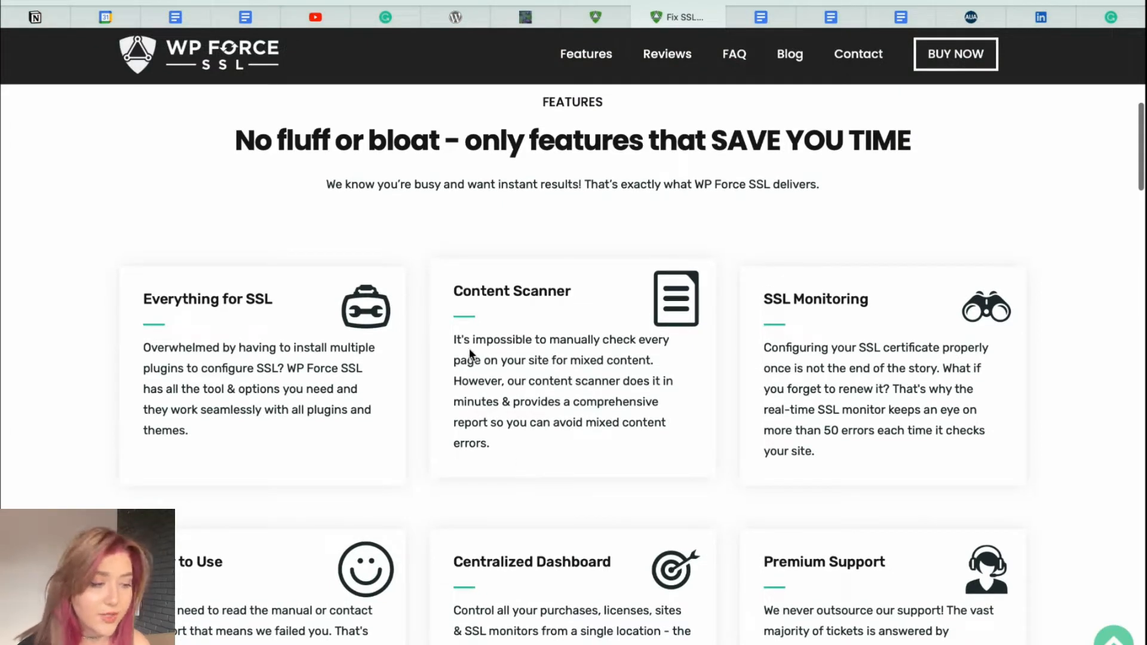
{"action": "scroll", "scroll_direction": "down", "scroll_amount": 3}
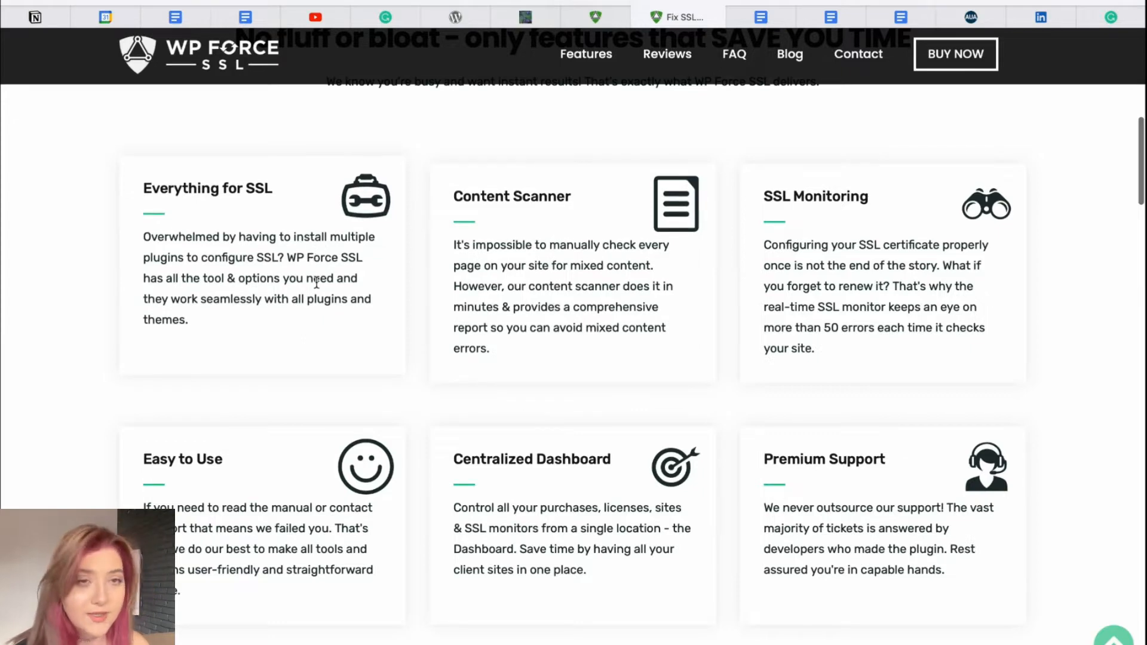
{"action": "scroll", "scroll_direction": "down", "scroll_amount": 3}
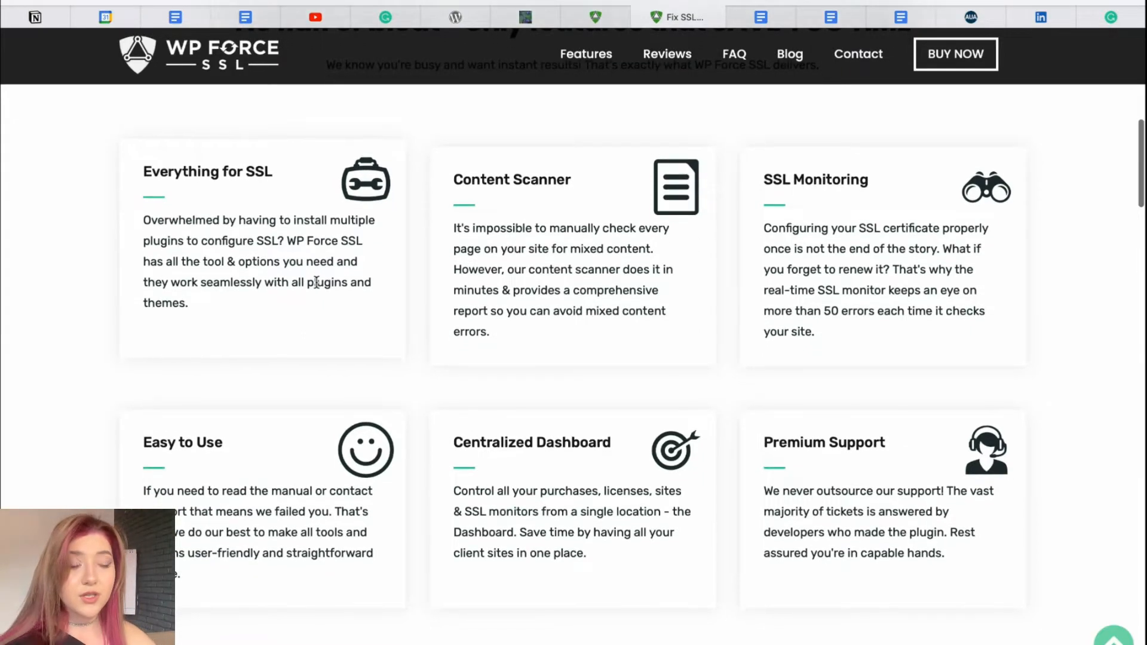
Scroll past the feature cards toward the green 'Get WP Force SSL PRO Now' banner
{"action": "scroll", "scroll_direction": "down", "scroll_amount": 3}
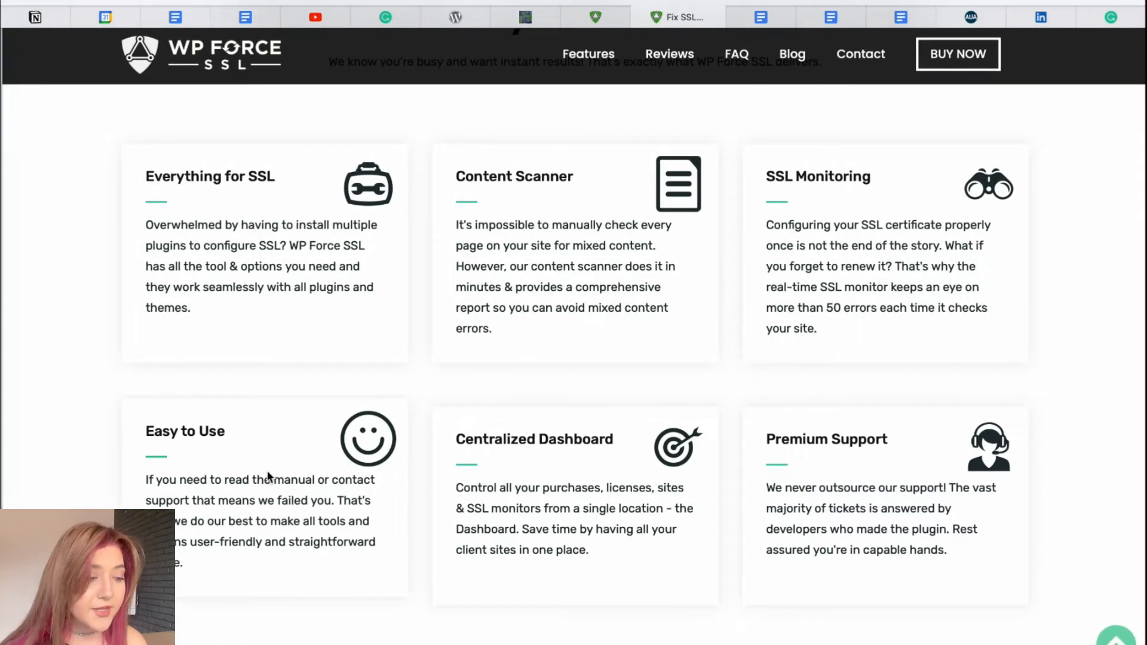
{"action": "scroll", "scroll_direction": "down", "scroll_amount": 3}
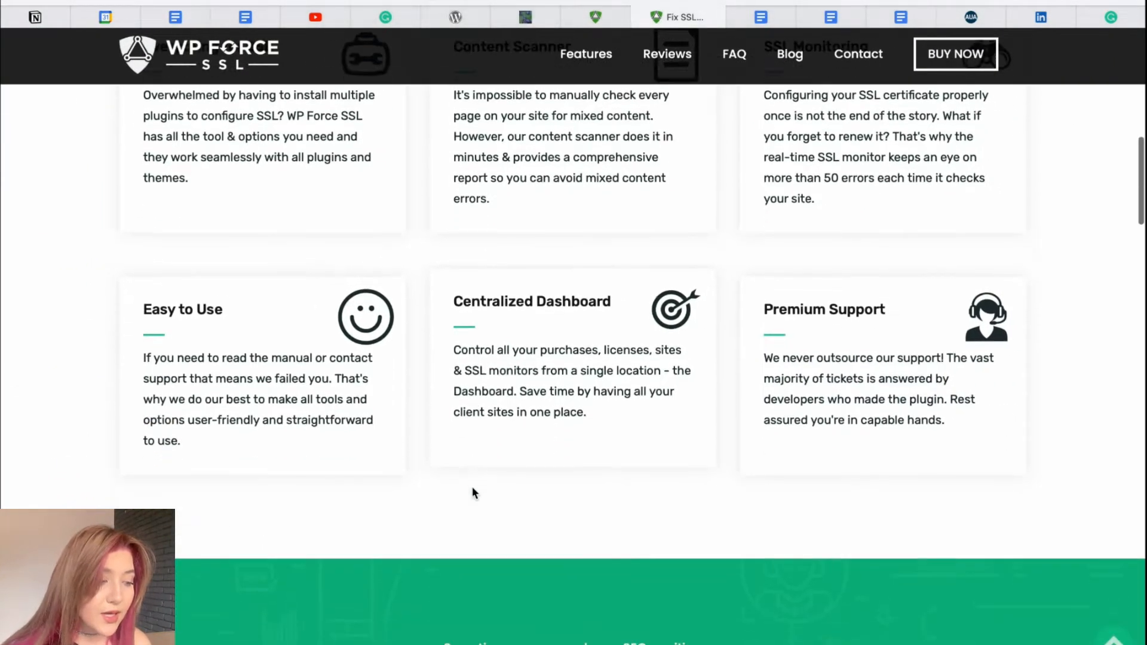
{"action": "scroll", "scroll_direction": "down", "scroll_amount": 3}
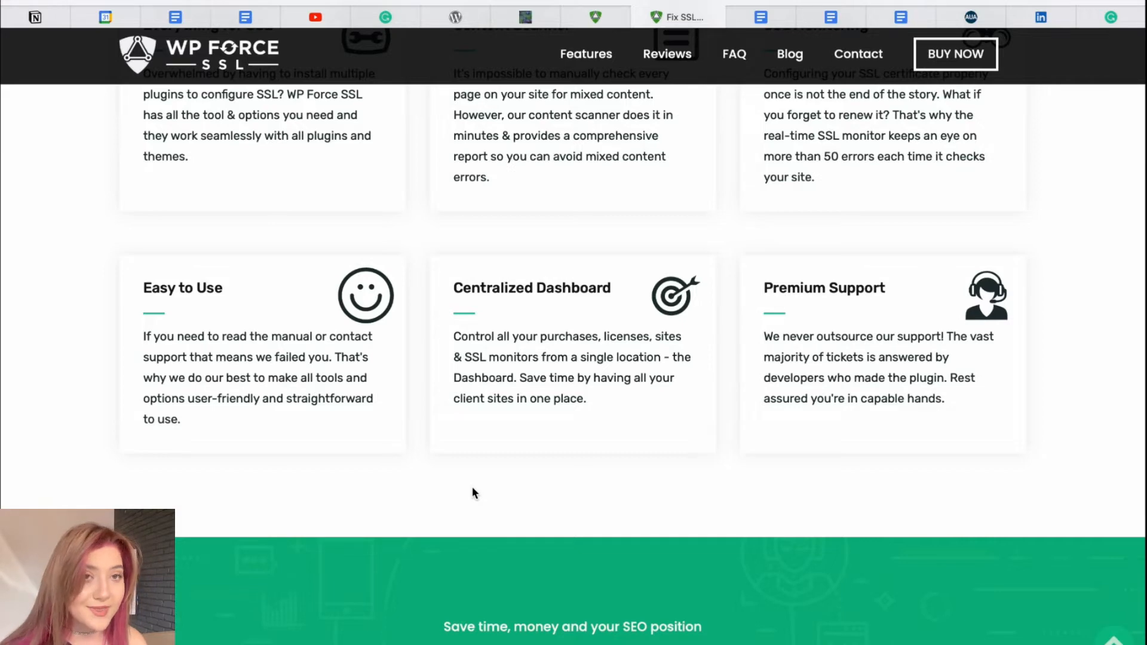
{"action": "scroll", "scroll_direction": "down", "scroll_amount": 3}
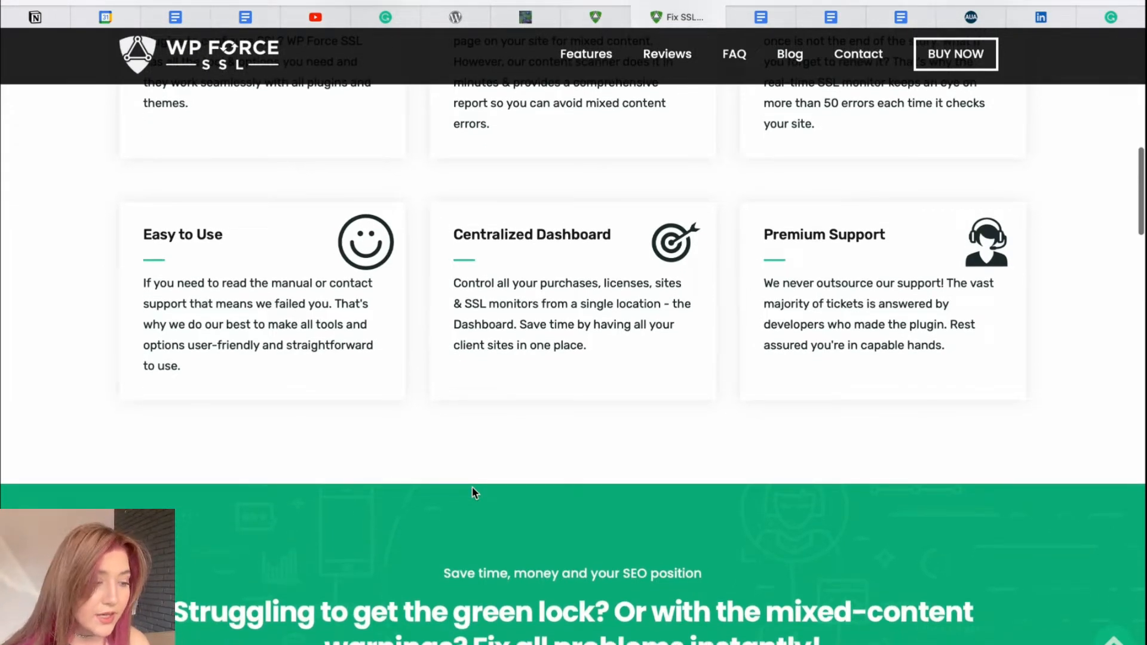
{"action": "scroll", "scroll_direction": "down", "scroll_amount": 3}
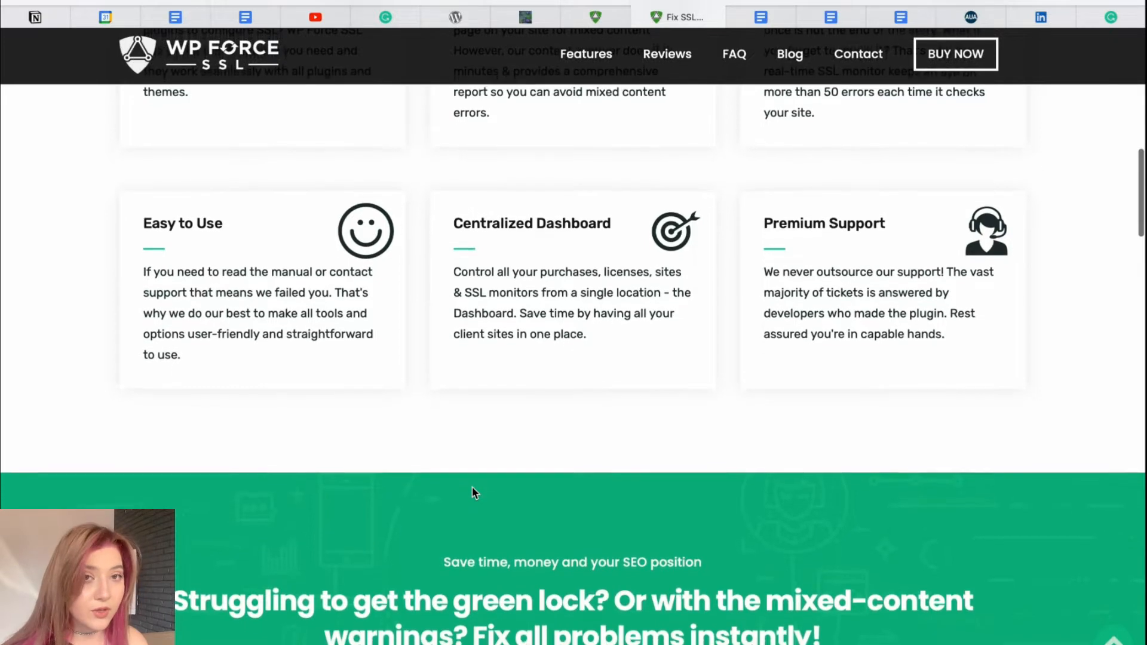
{"action": "scroll", "scroll_direction": "down", "scroll_amount": 3}
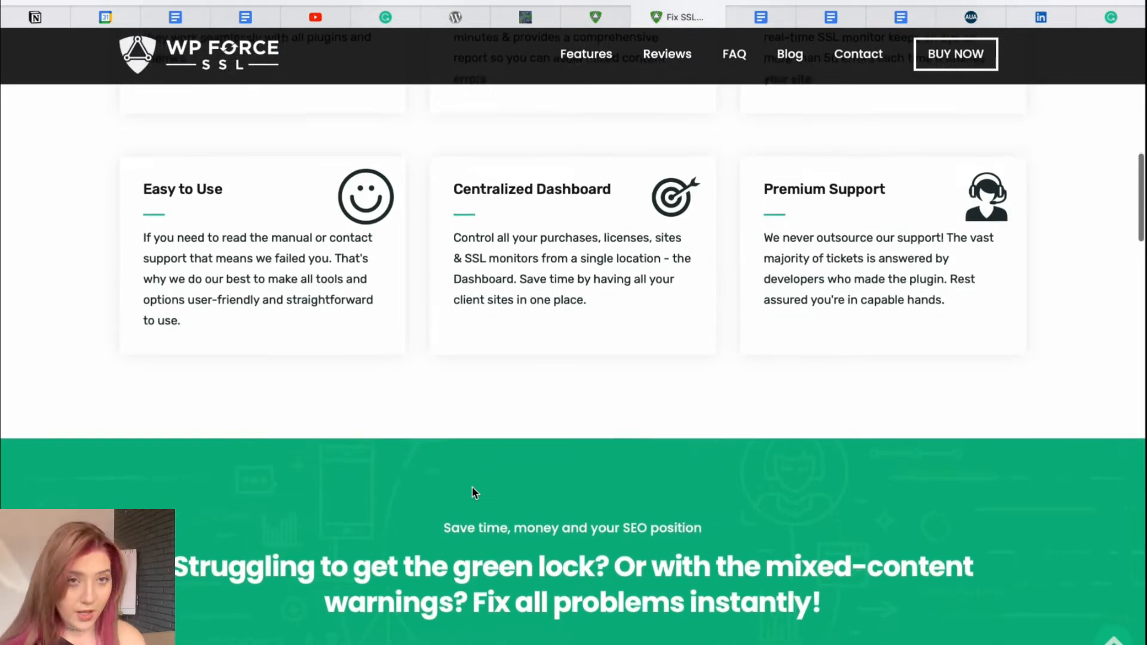
Continue down past the green-lock banner to the 'Over 200,000 Happy Users' testimonials
{"action": "scroll", "scroll_direction": "down", "scroll_amount": 3}
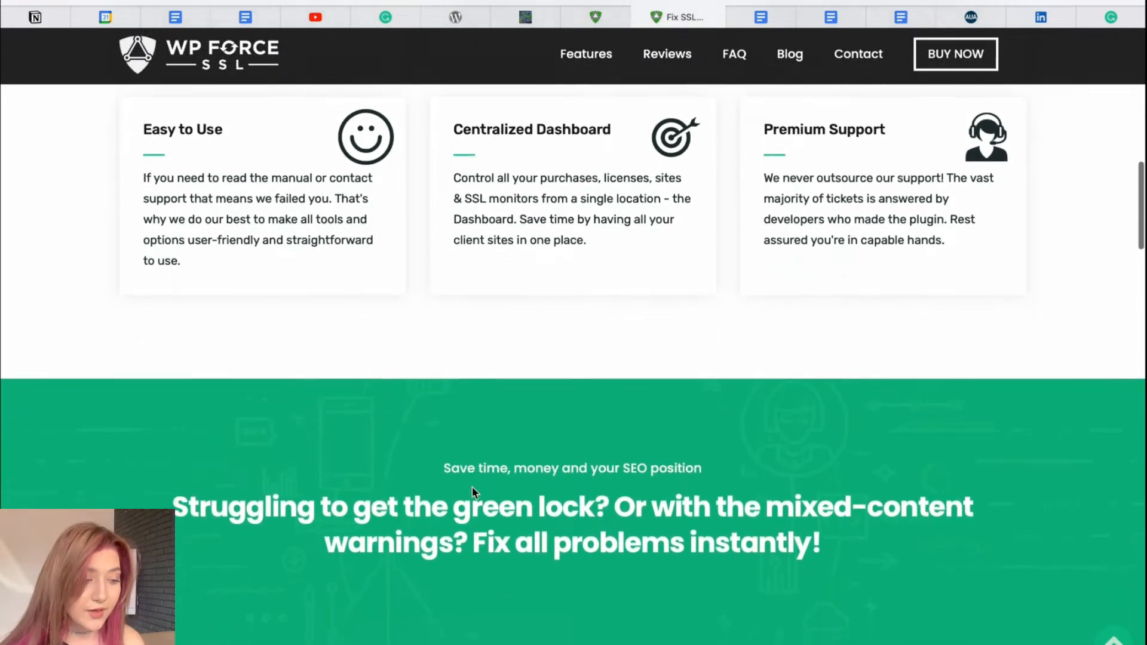
{"action": "scroll", "scroll_direction": "down", "scroll_amount": 3}
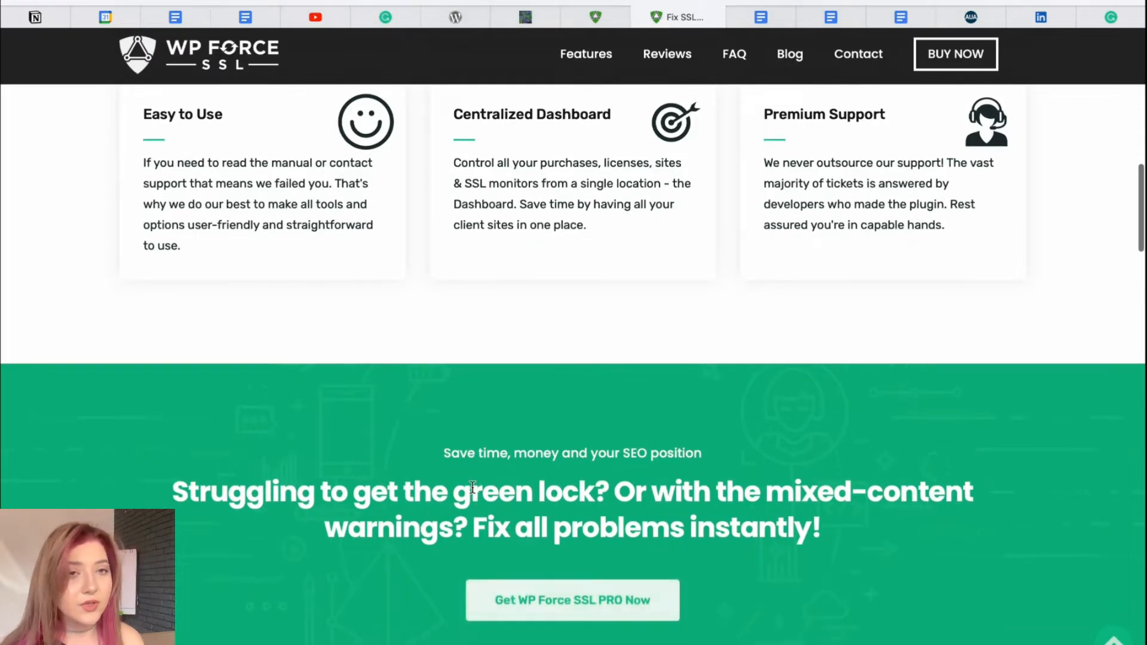
{"action": "scroll", "scroll_direction": "down", "scroll_amount": 3}
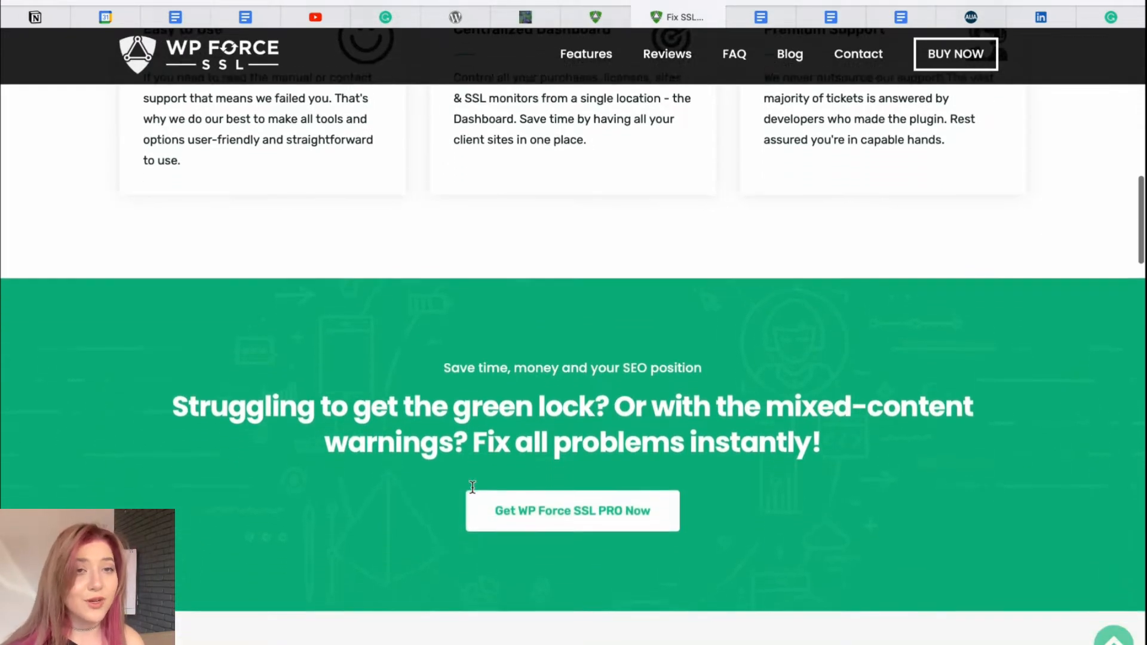
{"action": "scroll", "scroll_direction": "down", "scroll_amount": 3}
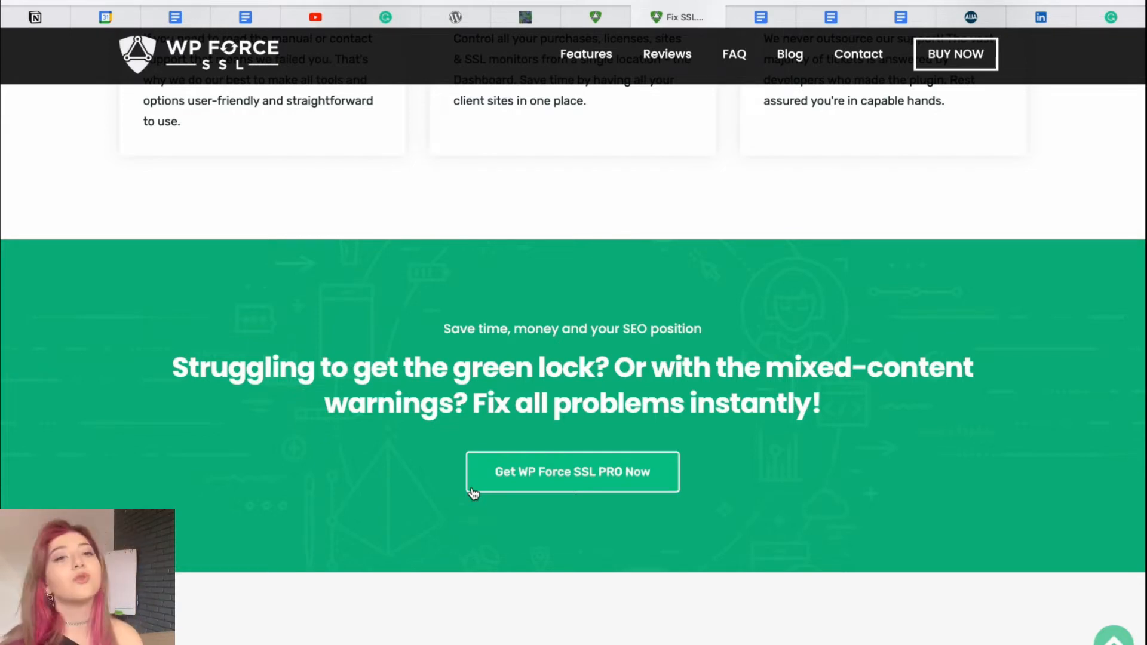
{"action": "scroll", "scroll_direction": "down", "scroll_amount": 3}
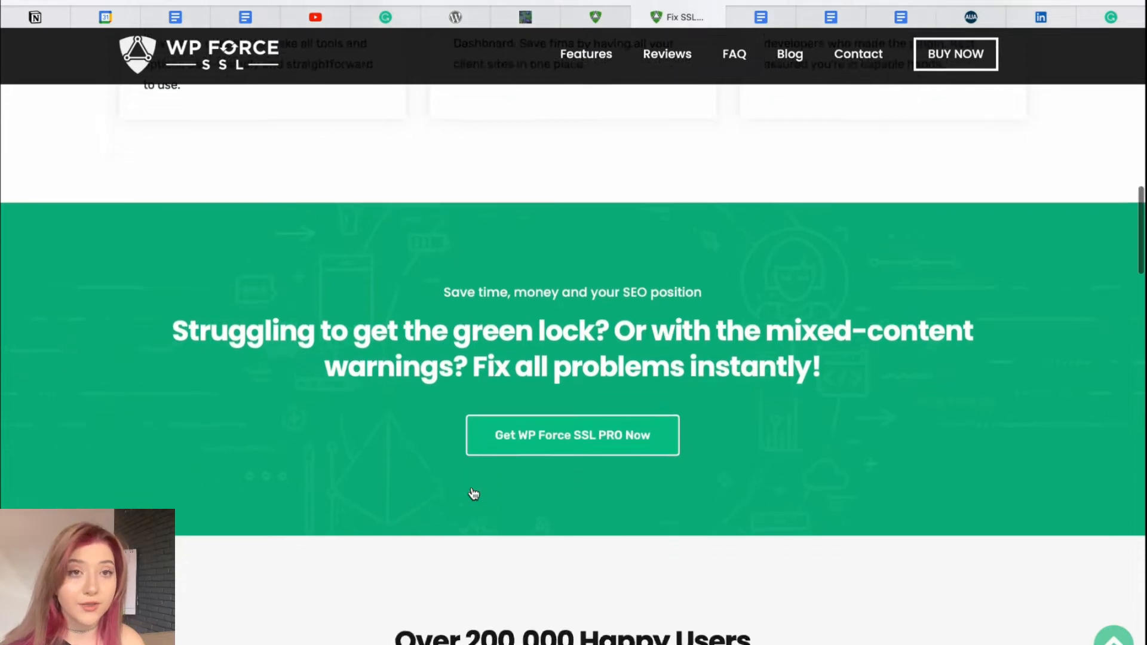
{"action": "scroll", "scroll_direction": "down", "scroll_amount": 3}
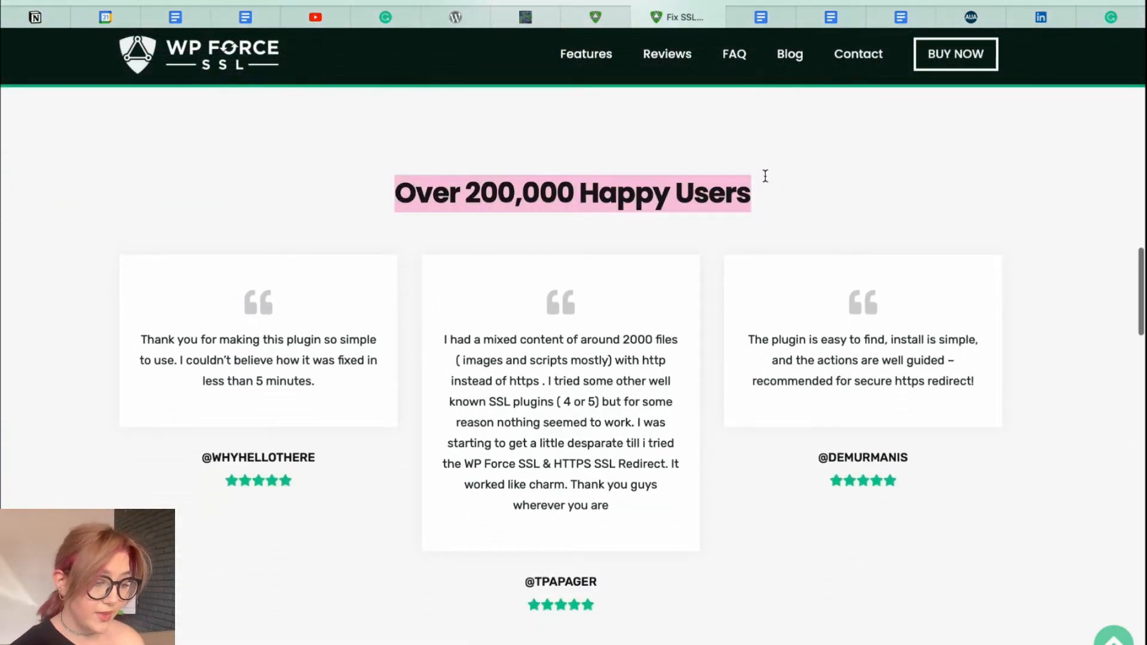
{"action": "mouse_move", "coordinate": [764, 184]}
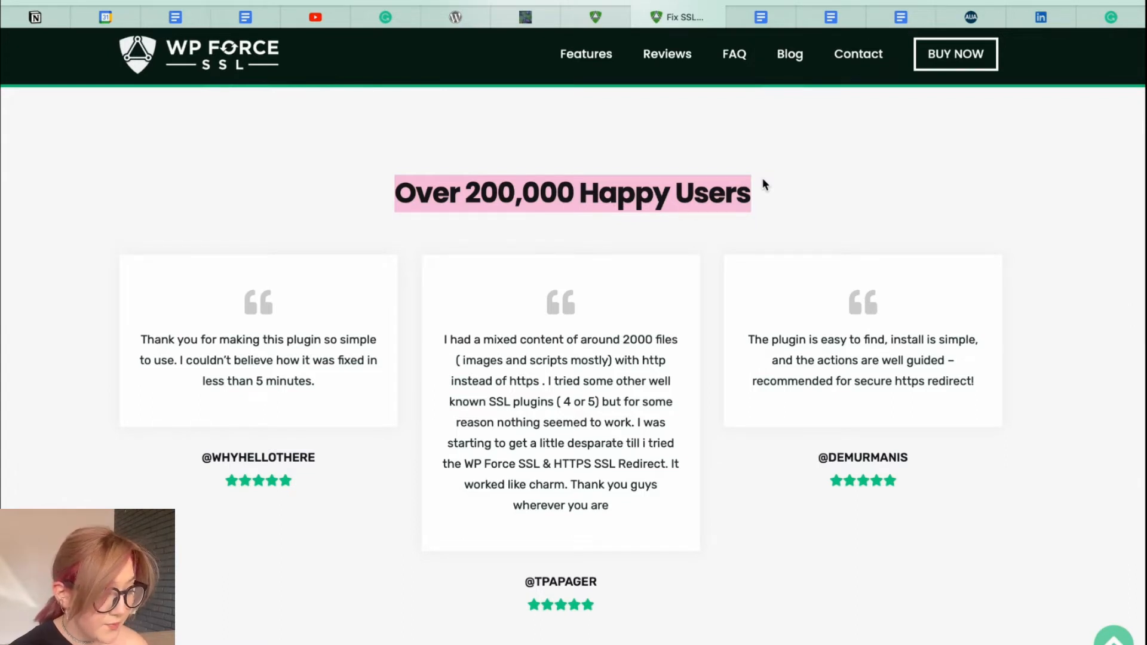
Scroll through the reviews and pricing cards to the 100% No-Risk Money Back Guarantee box
{"action": "scroll", "scroll_direction": "down", "scroll_amount": 3}
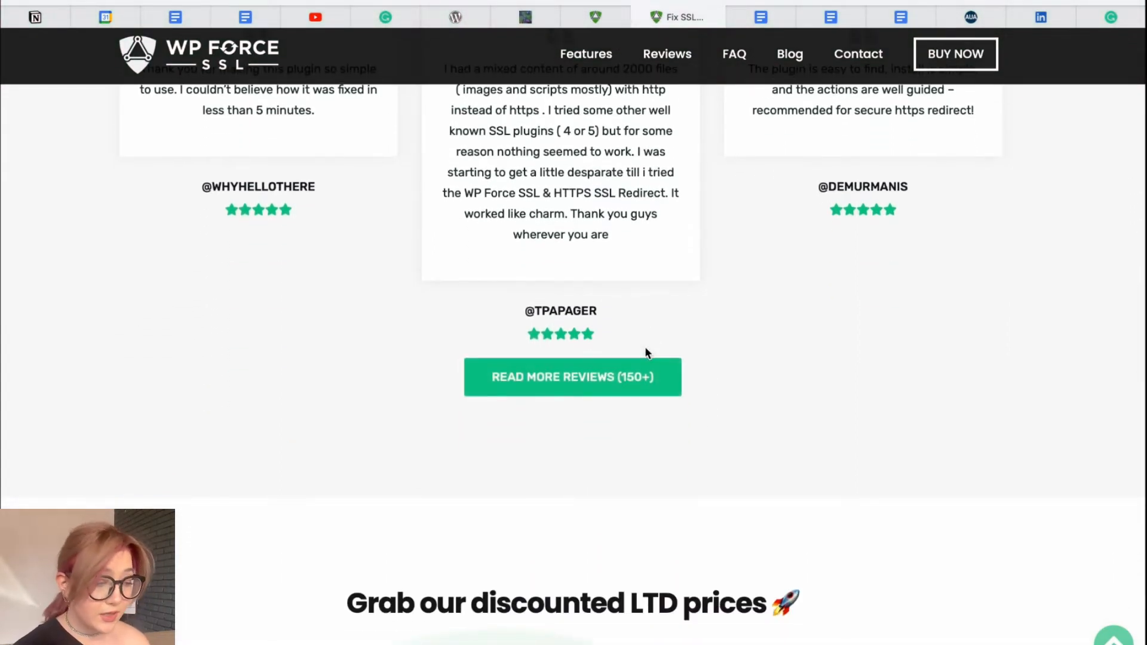
{"action": "scroll", "scroll_direction": "up", "scroll_amount": 3}
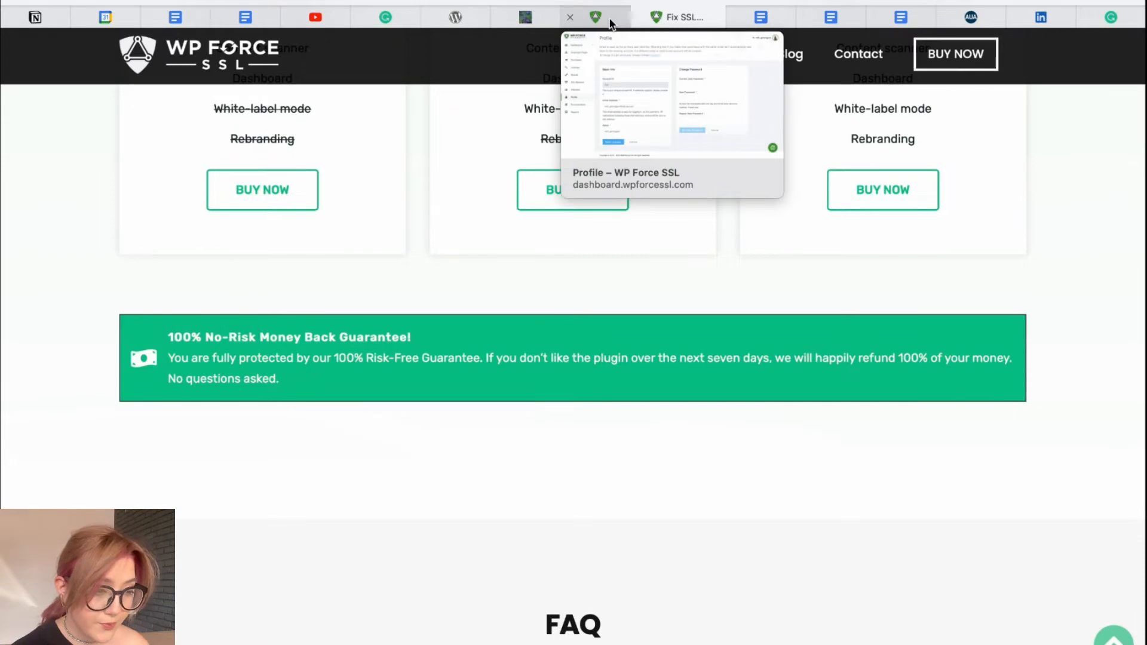
Switch to the WP Force SSL account dashboard browser tab
{"action": "left_click", "coordinate": [595, 17]}
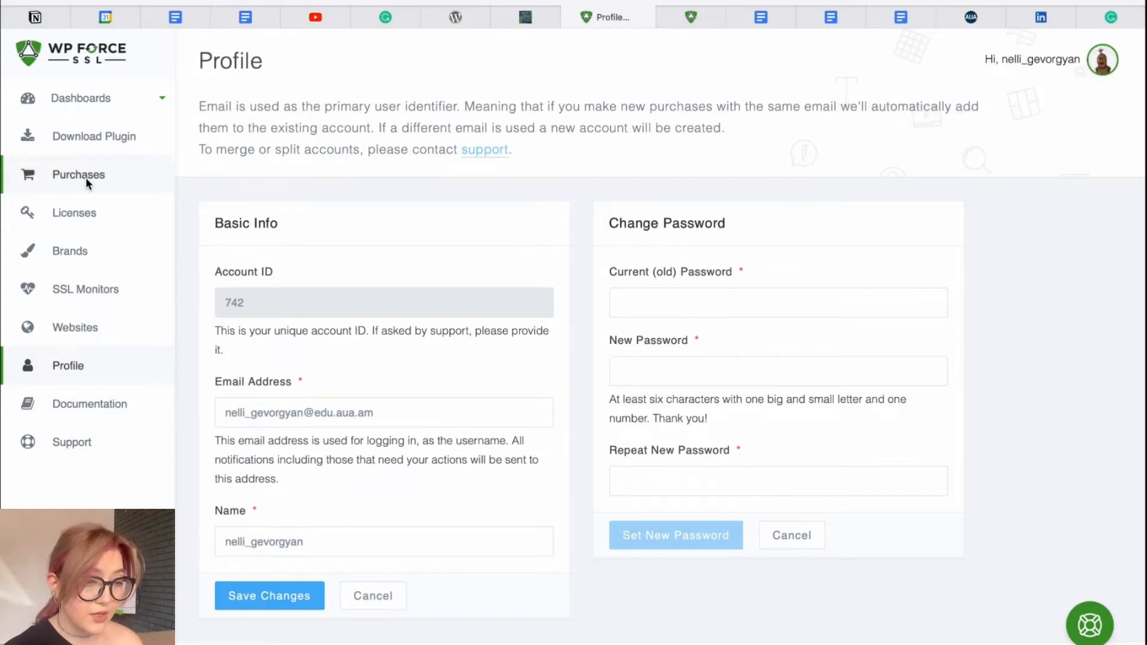
{"action": "mouse_move", "coordinate": [597, 179]}
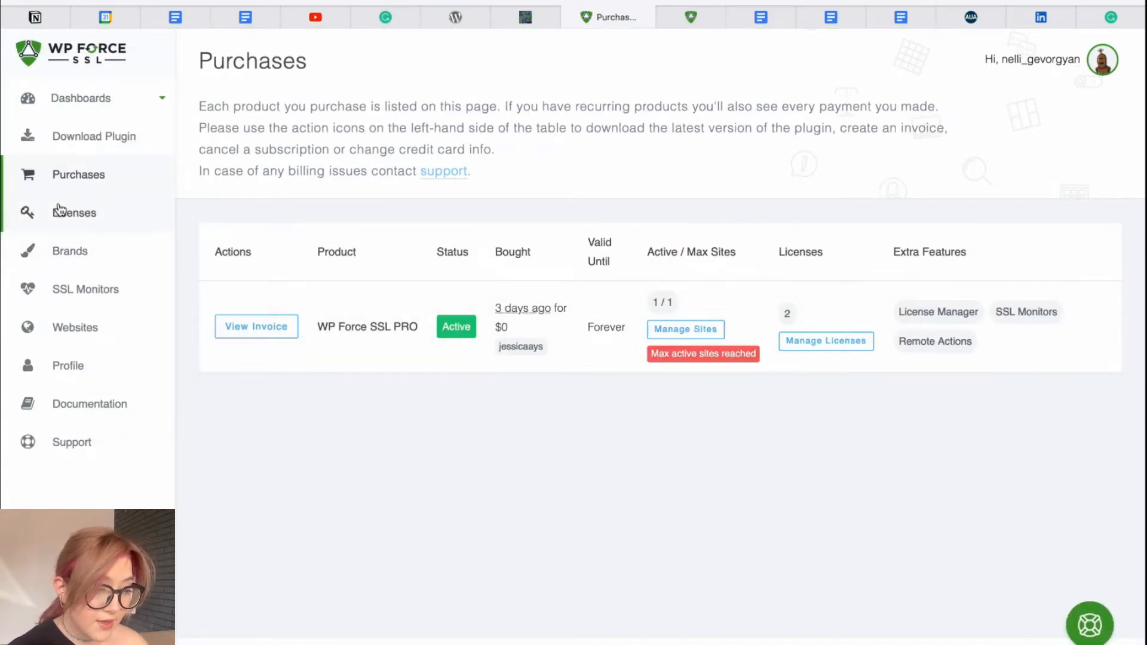
From Licenses, create and activate a new Key-type WP Force SSL PRO license valid Forever
{"action": "left_click", "coordinate": [75, 213]}
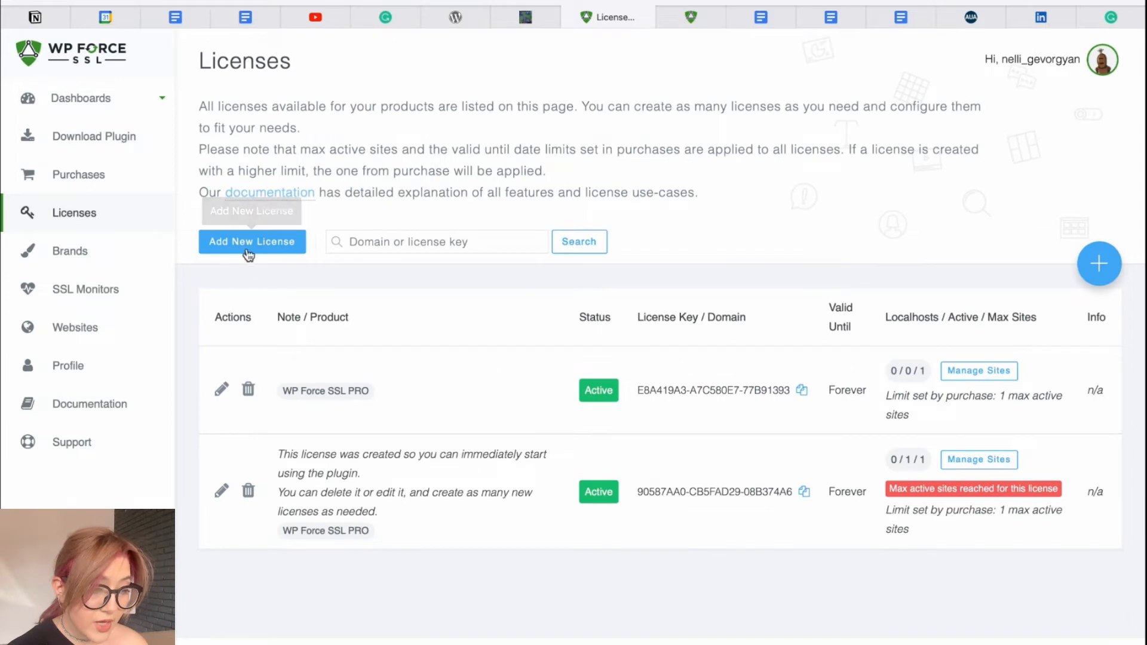
{"action": "left_click", "coordinate": [253, 241]}
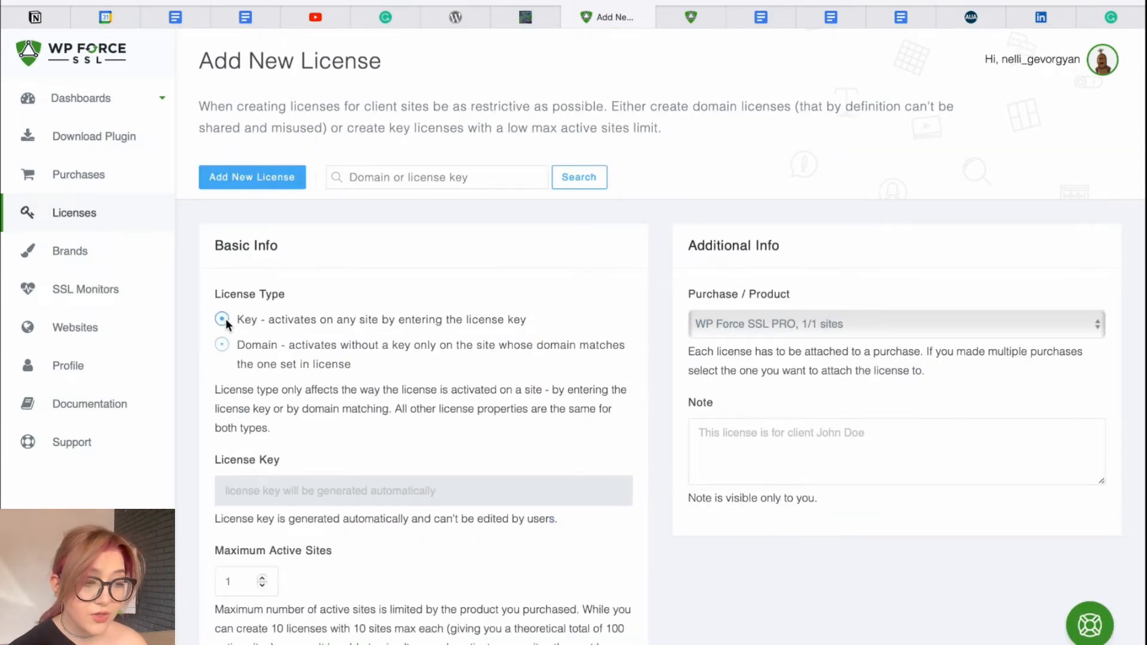
{"action": "scroll", "scroll_direction": "down", "scroll_amount": 3}
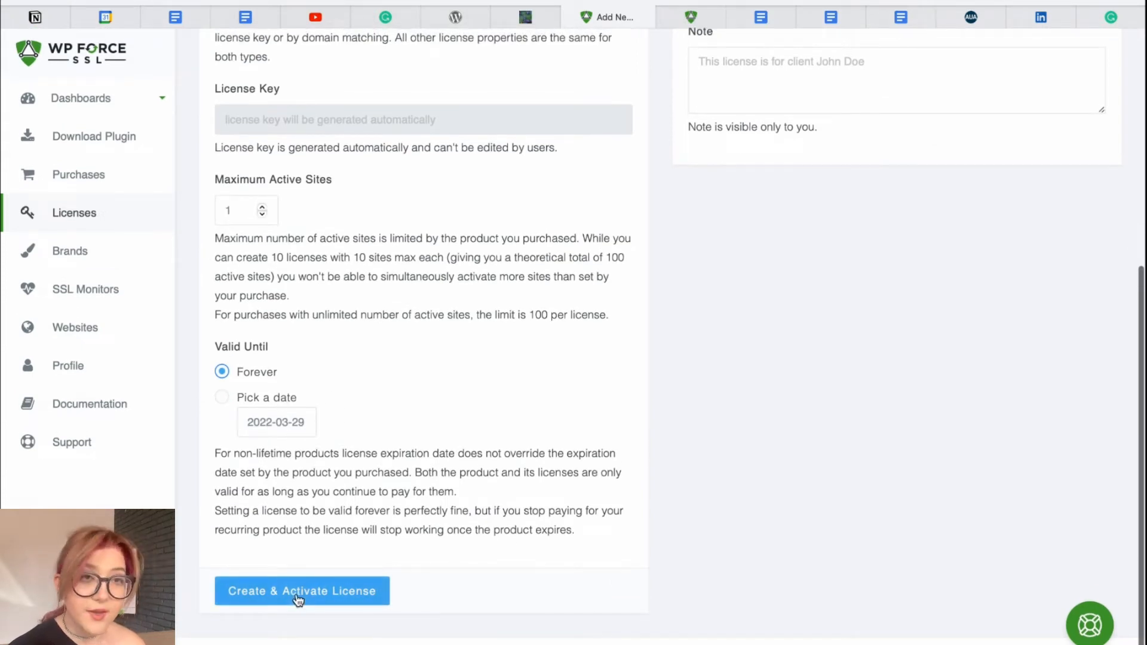
{"action": "left_click", "coordinate": [302, 591]}
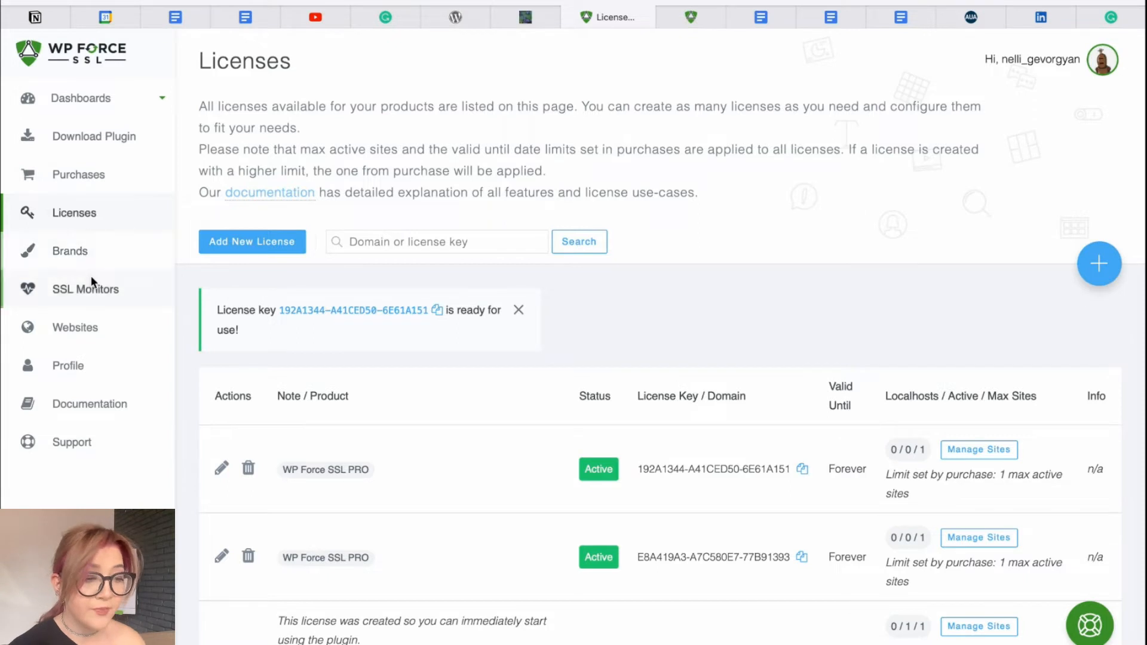
Visit SSL Monitors and Profile, show the support chat, then return to the WordPress admin tab
{"action": "left_click", "coordinate": [86, 289]}
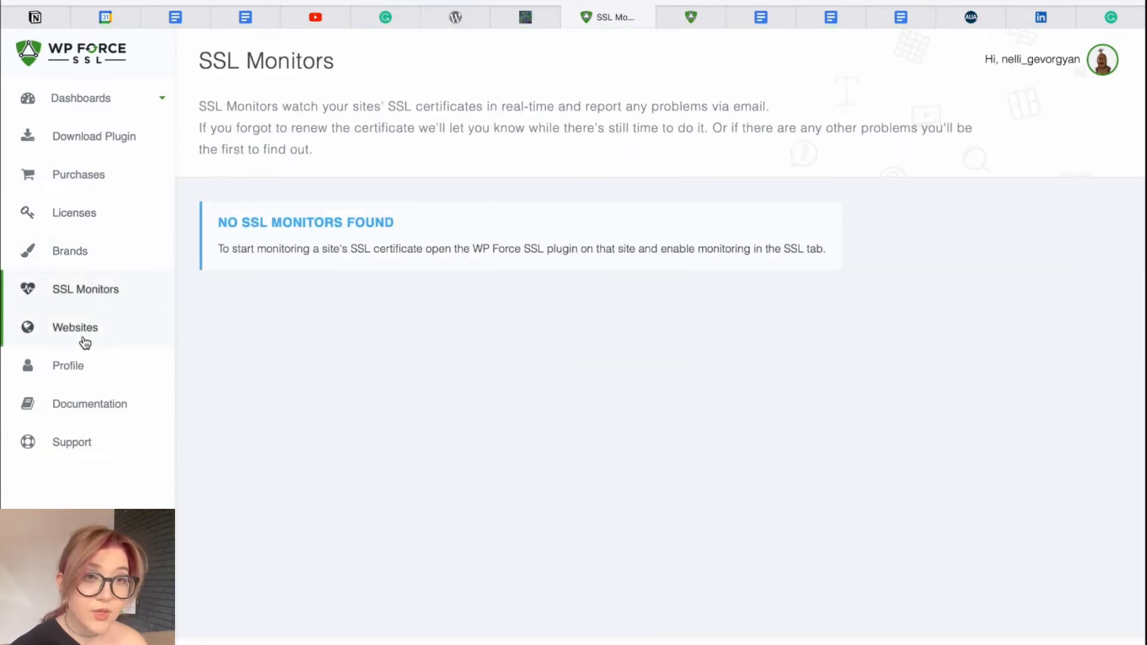
{"action": "left_click", "coordinate": [74, 328]}
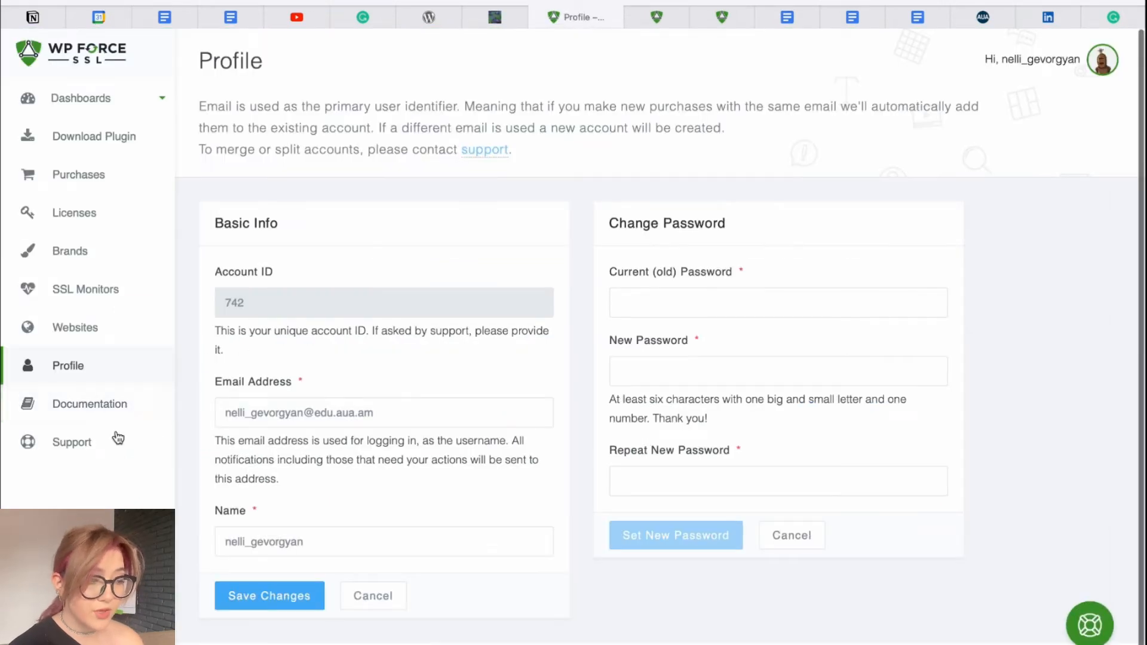
{"action": "left_click", "coordinate": [1091, 633]}
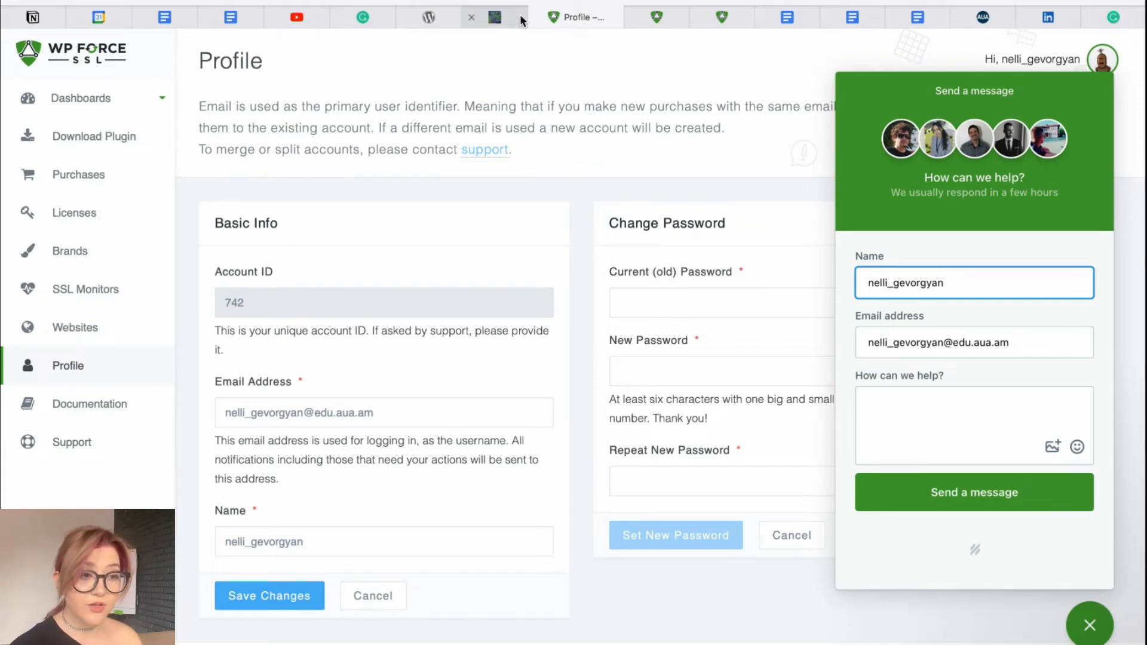
{"action": "left_click", "coordinate": [514, 16]}
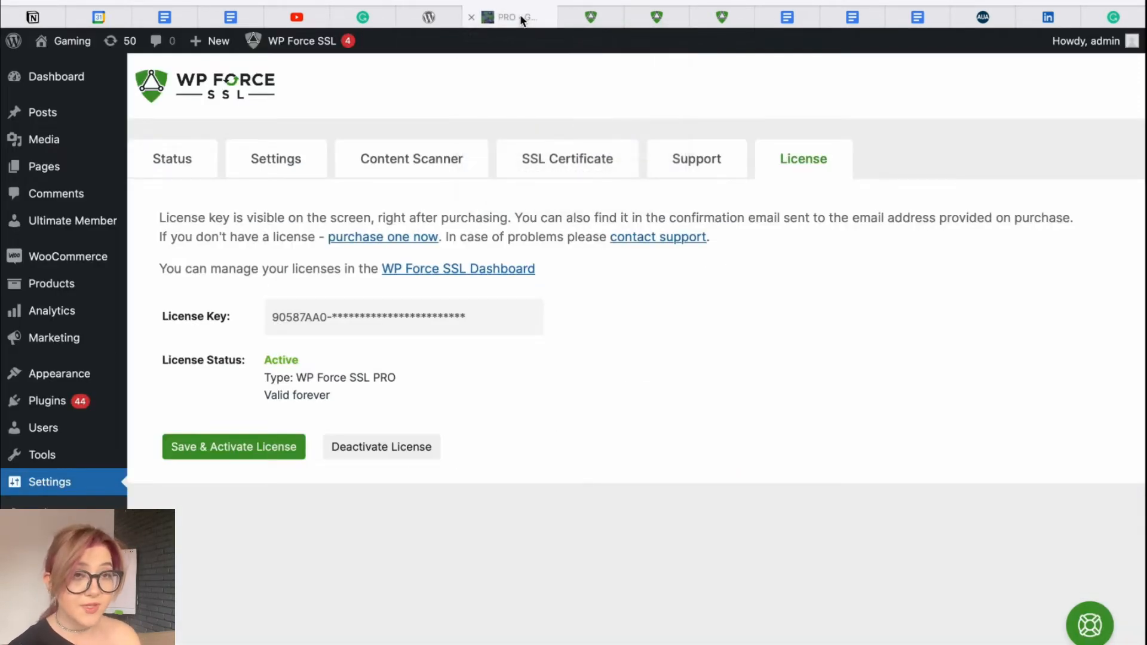
{"action": "mouse_move", "coordinate": [341, 86]}
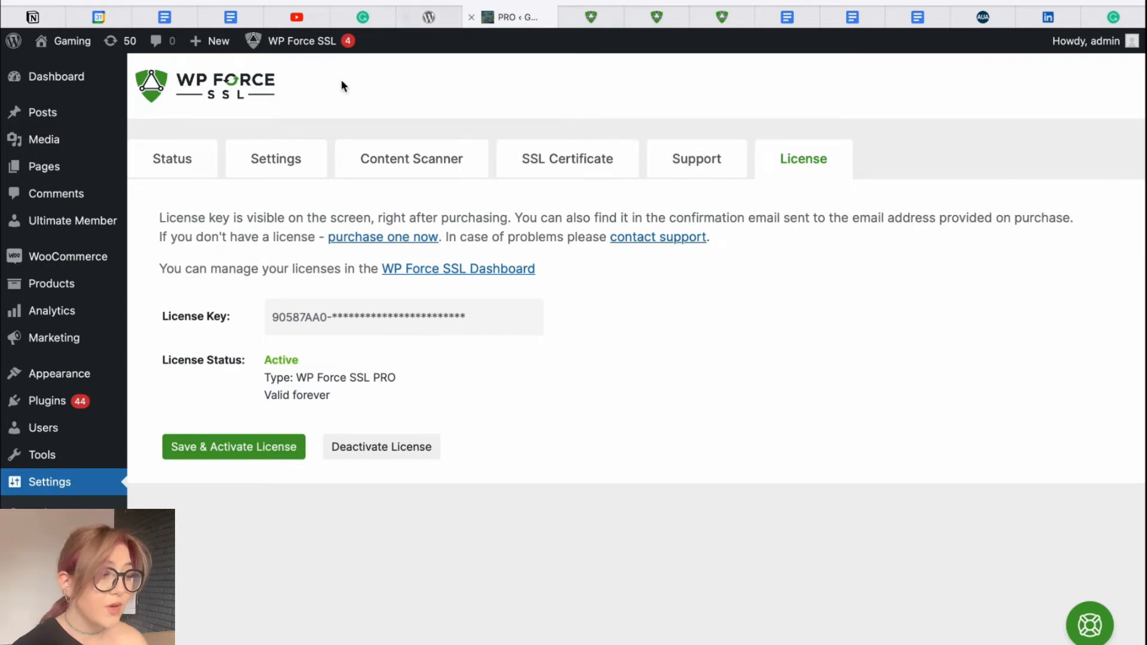
{"action": "mouse_move", "coordinate": [58, 481]}
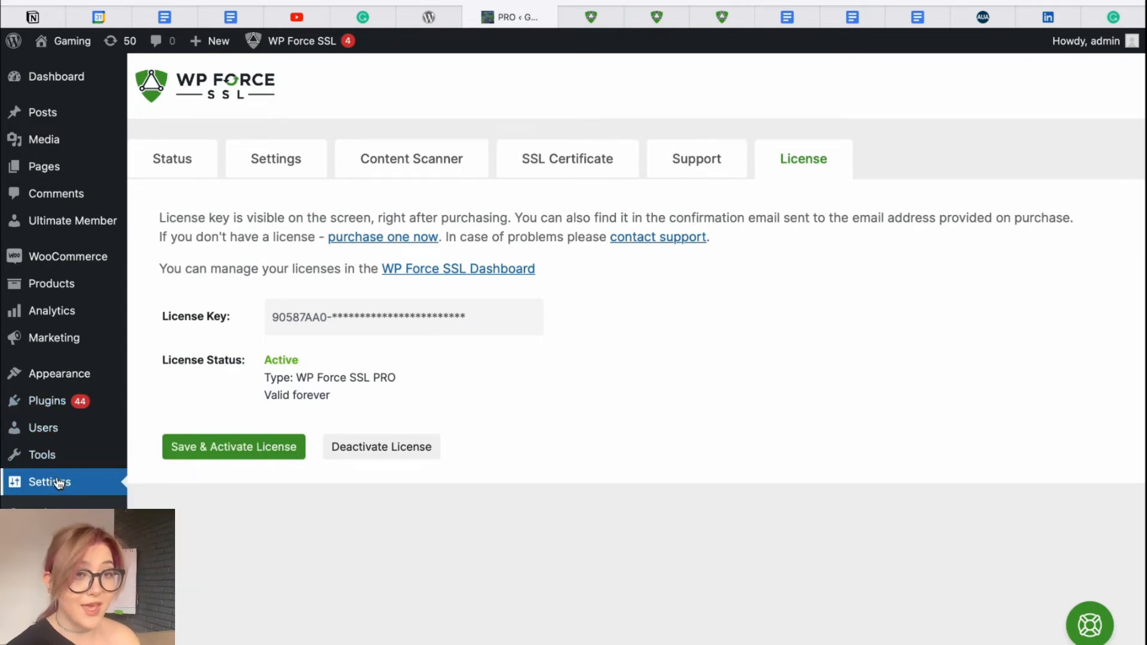
{"action": "mouse_move", "coordinate": [82, 484]}
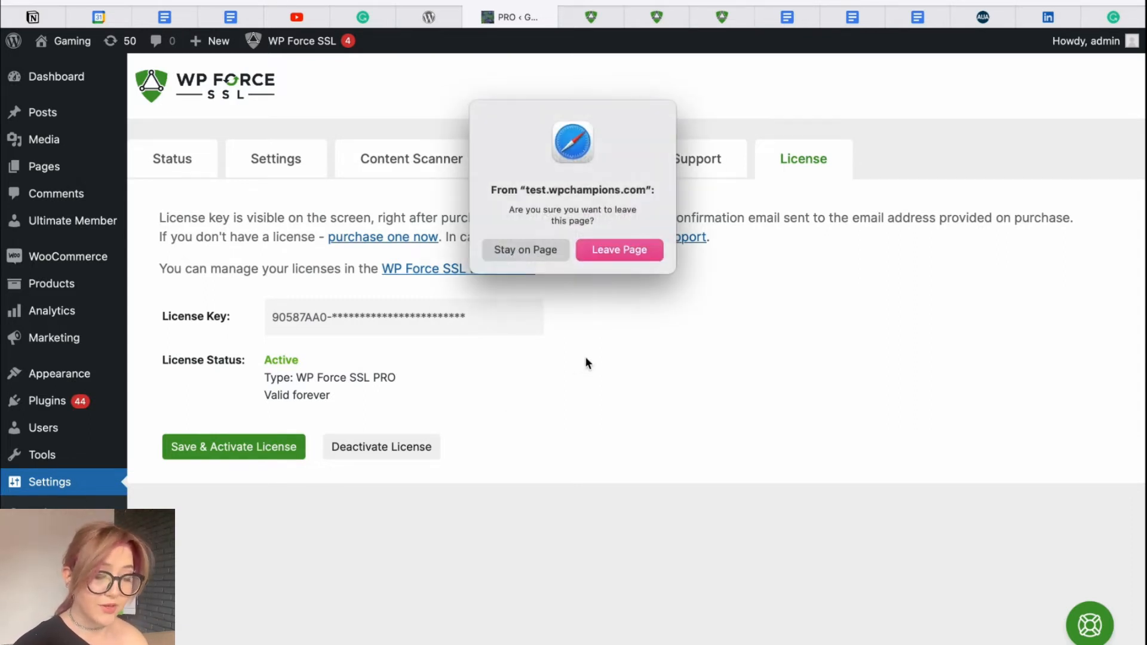
{"action": "left_click", "coordinate": [619, 249]}
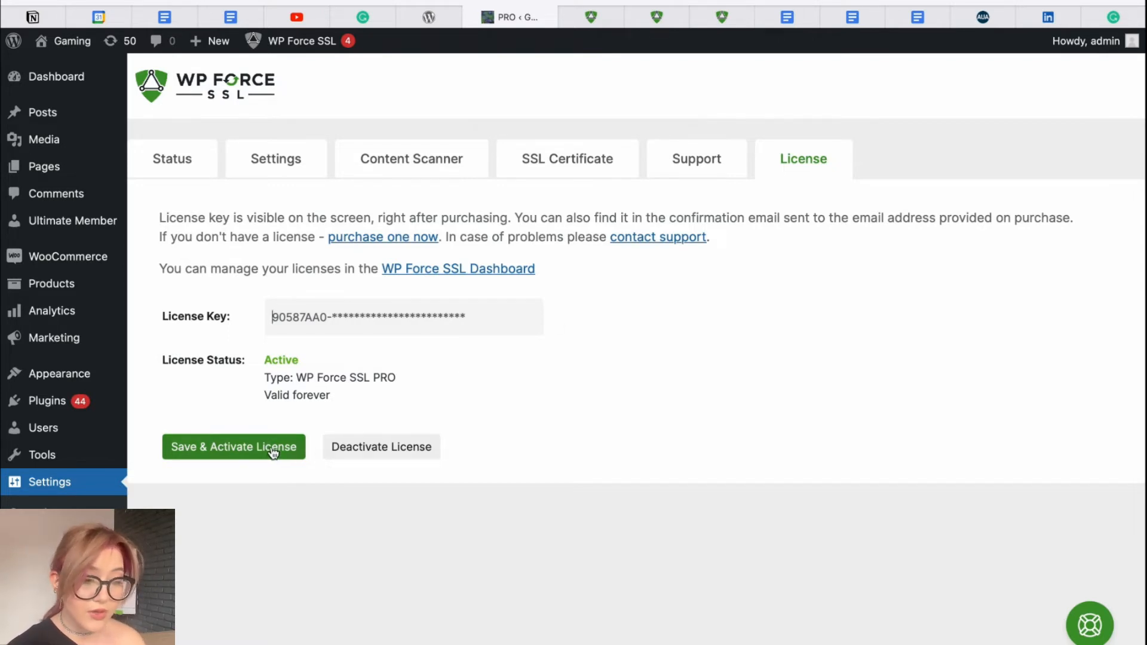
{"action": "mouse_move", "coordinate": [322, 206]}
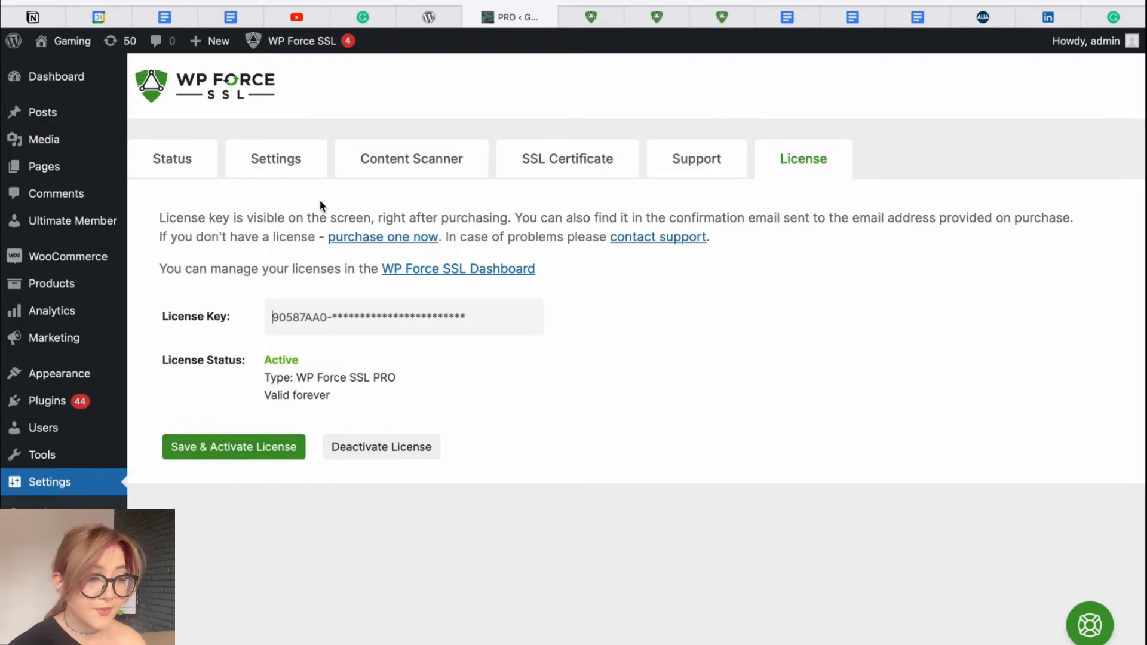
{"action": "mouse_move", "coordinate": [276, 194]}
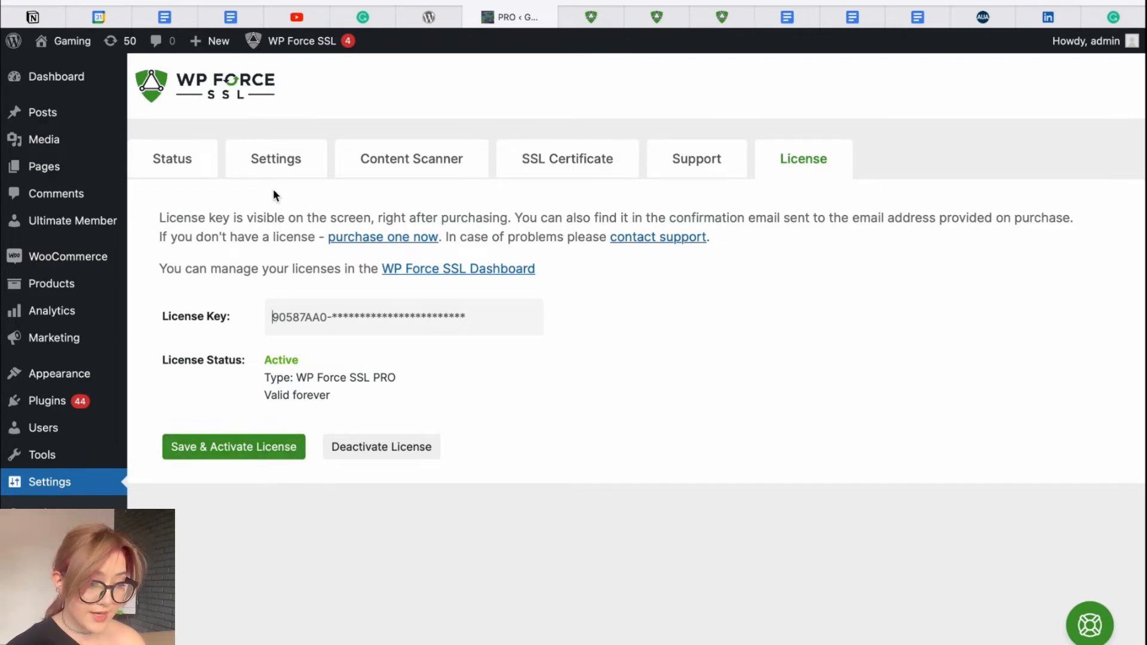
In the plugin Settings, highlight the mixed content option and switch Enable HSTS on
{"action": "left_click", "coordinate": [275, 159]}
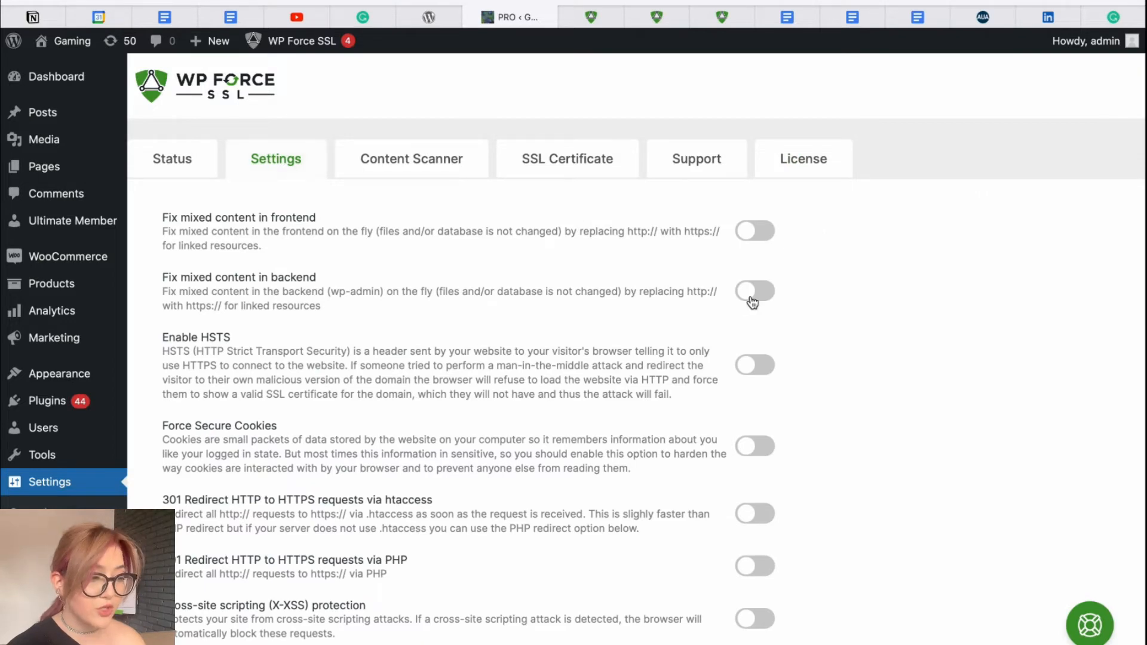
{"action": "mouse_move", "coordinate": [778, 297]}
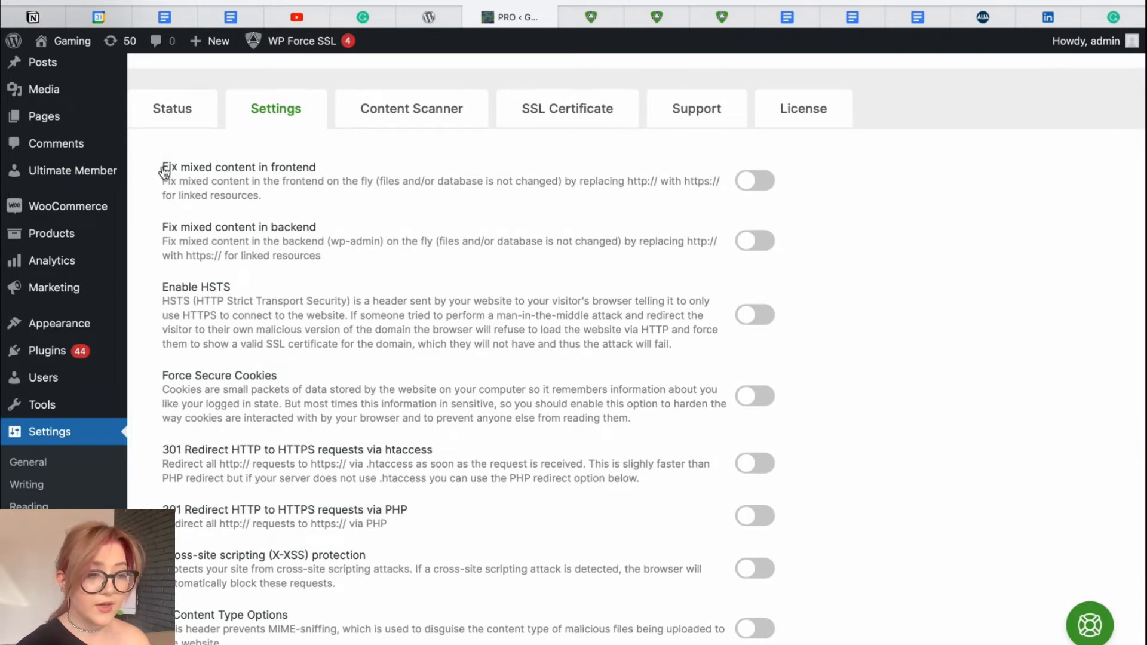
{"action": "double_click", "coordinate": [238, 166]}
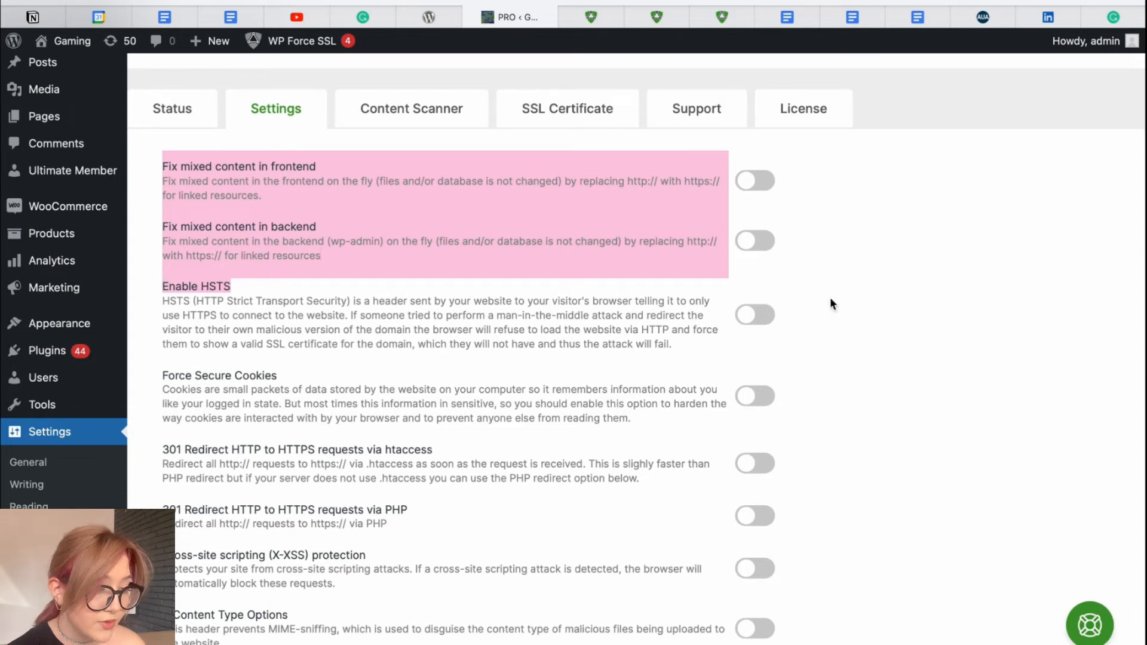
{"action": "left_click", "coordinate": [755, 316]}
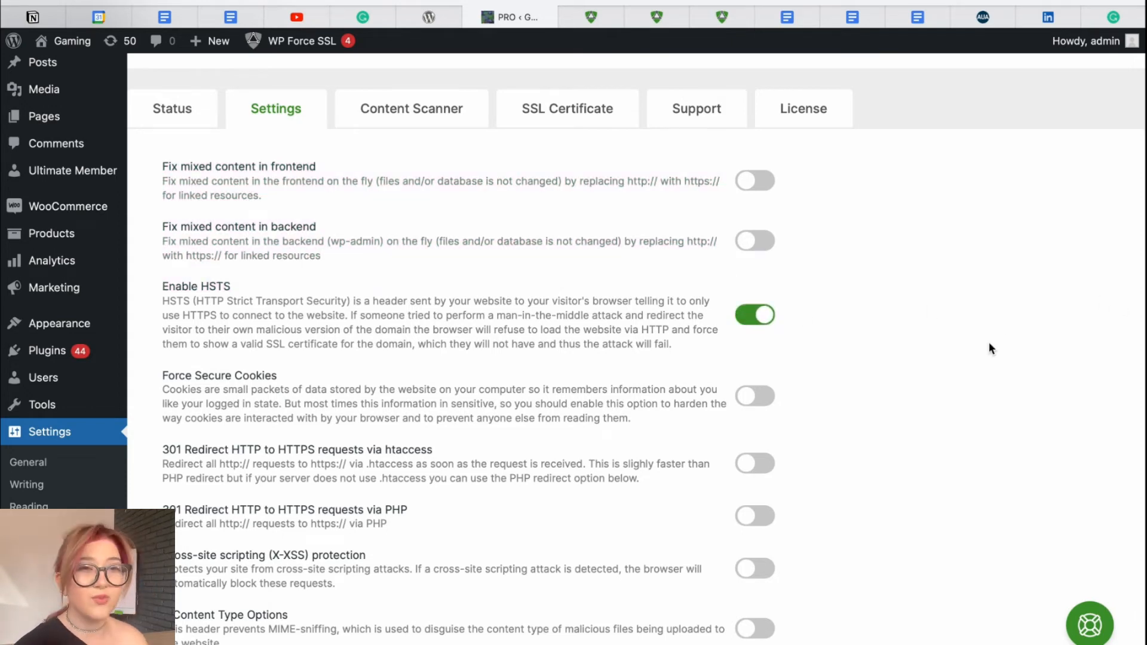
Scroll to the bottom of Settings and save the options with HSTS enabled
{"action": "scroll", "scroll_direction": "down", "scroll_amount": 3}
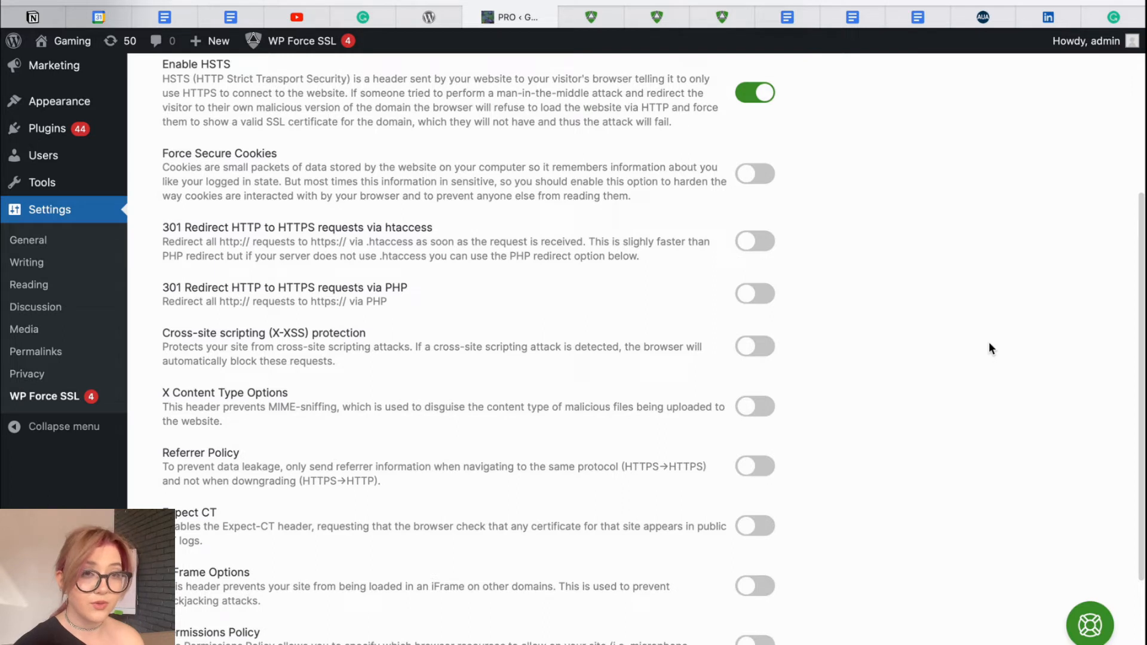
{"action": "scroll", "scroll_direction": "down", "scroll_amount": 3}
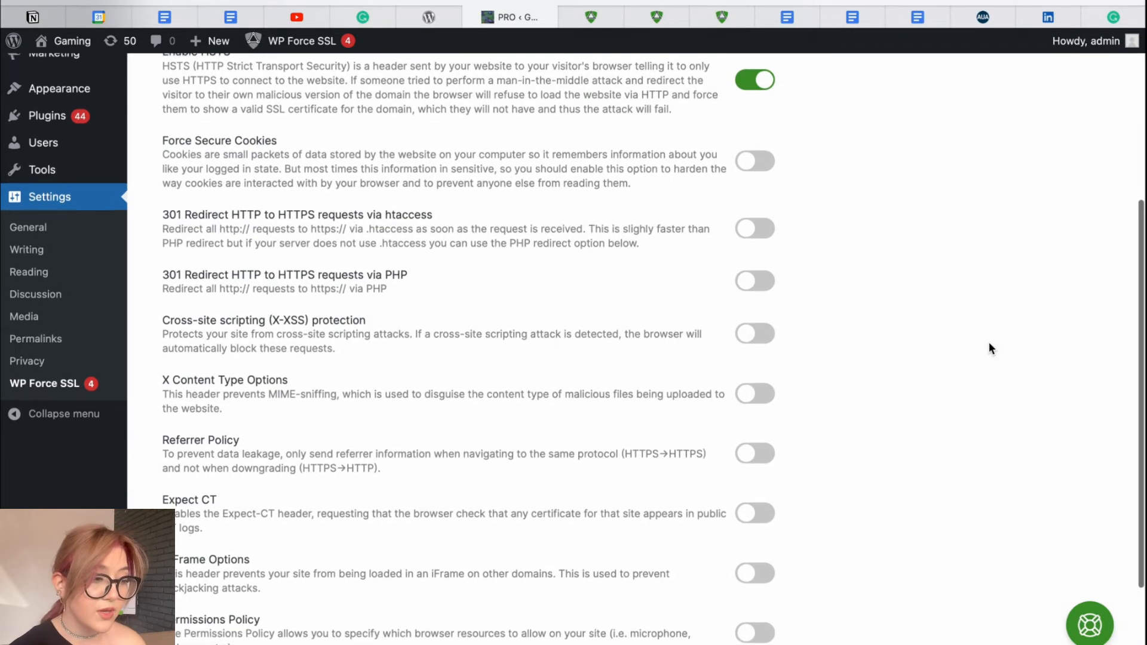
{"action": "scroll", "scroll_direction": "down", "scroll_amount": 3}
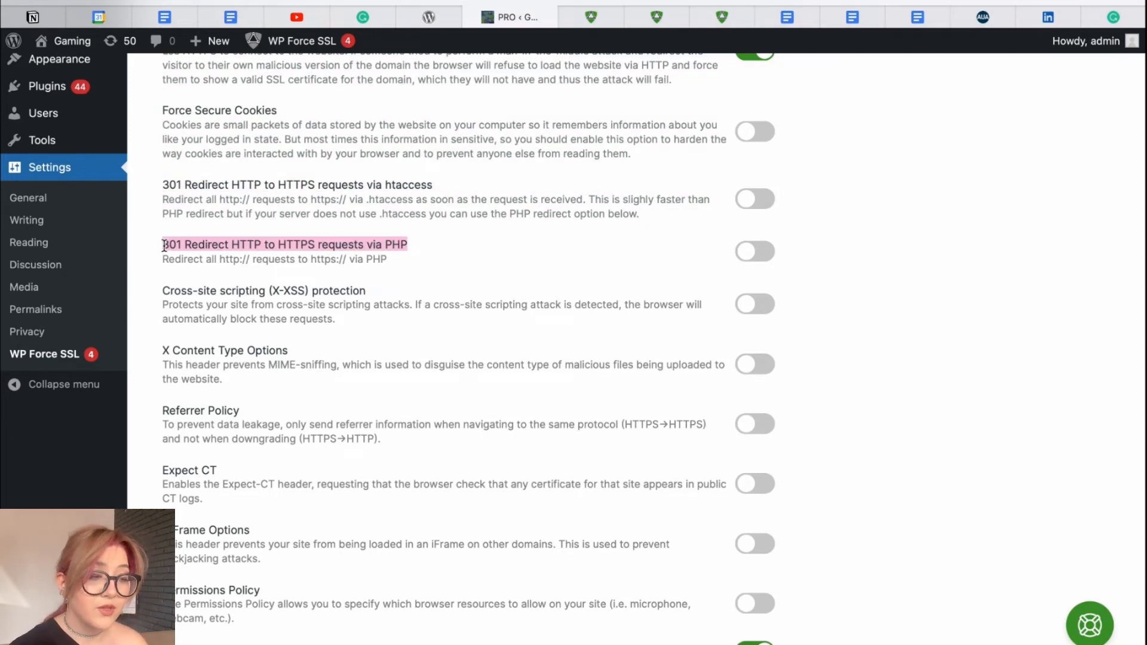
{"action": "scroll", "scroll_direction": "down", "scroll_amount": 3}
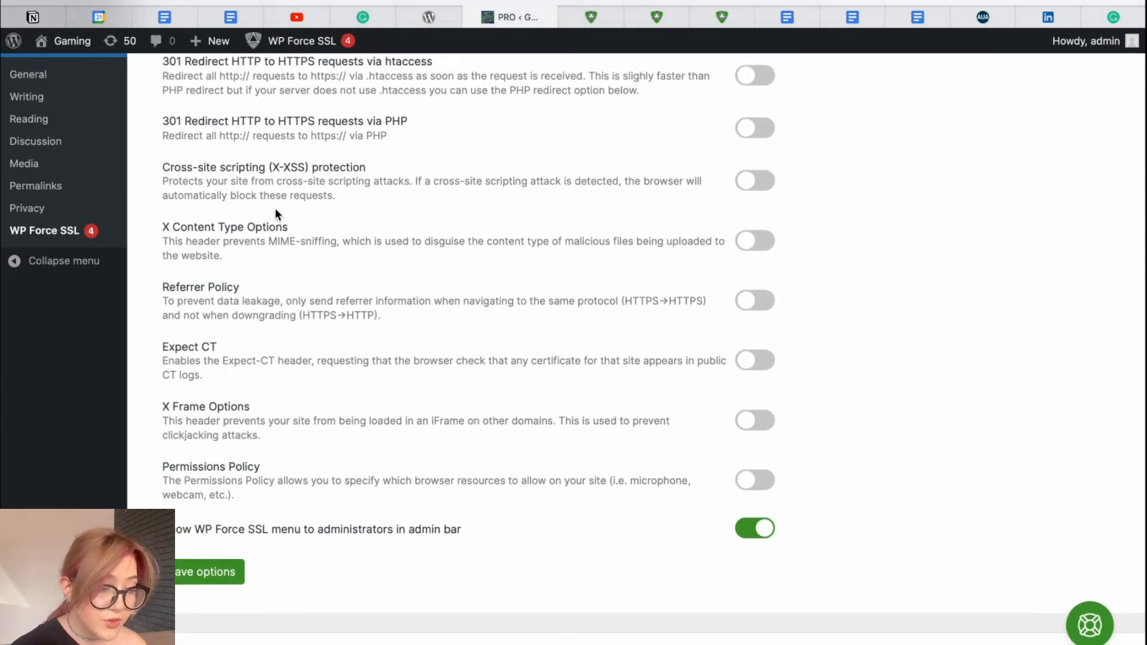
{"action": "mouse_move", "coordinate": [284, 280]}
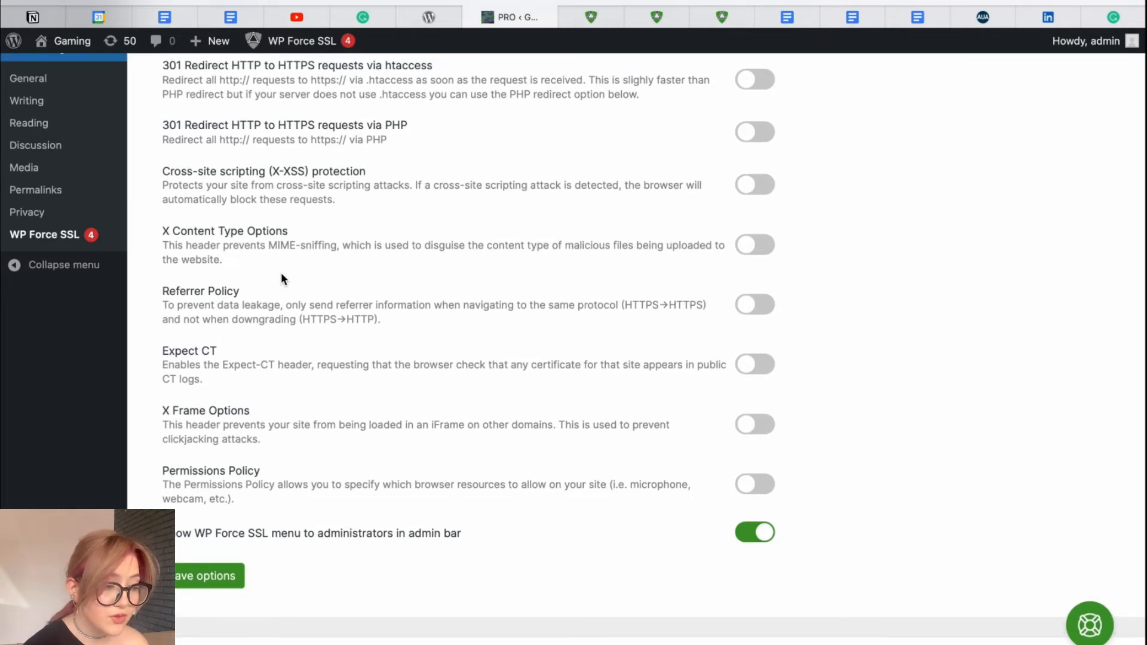
{"action": "scroll", "scroll_direction": "up", "scroll_amount": 3}
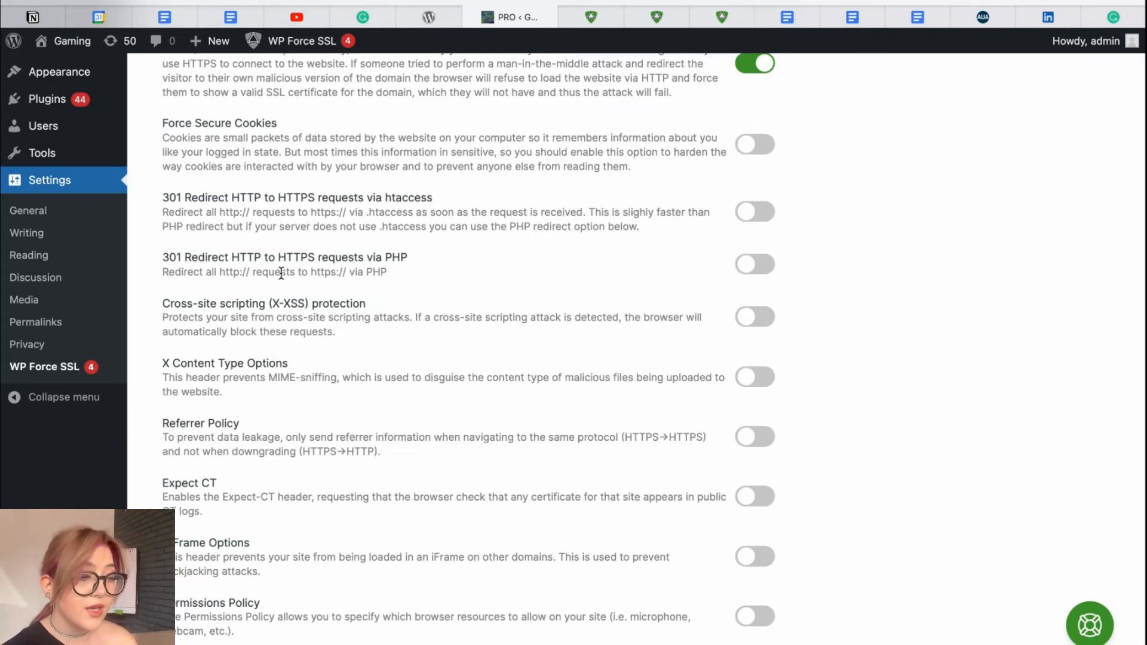
{"action": "scroll", "scroll_direction": "down", "scroll_amount": 3}
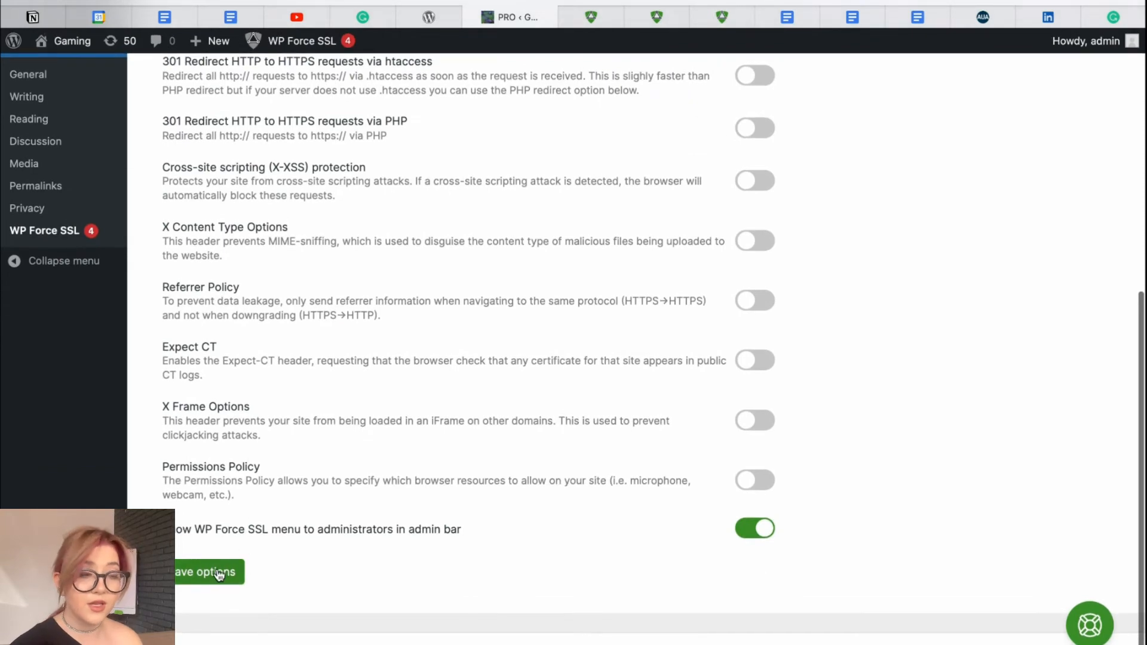
{"action": "left_click", "coordinate": [212, 571]}
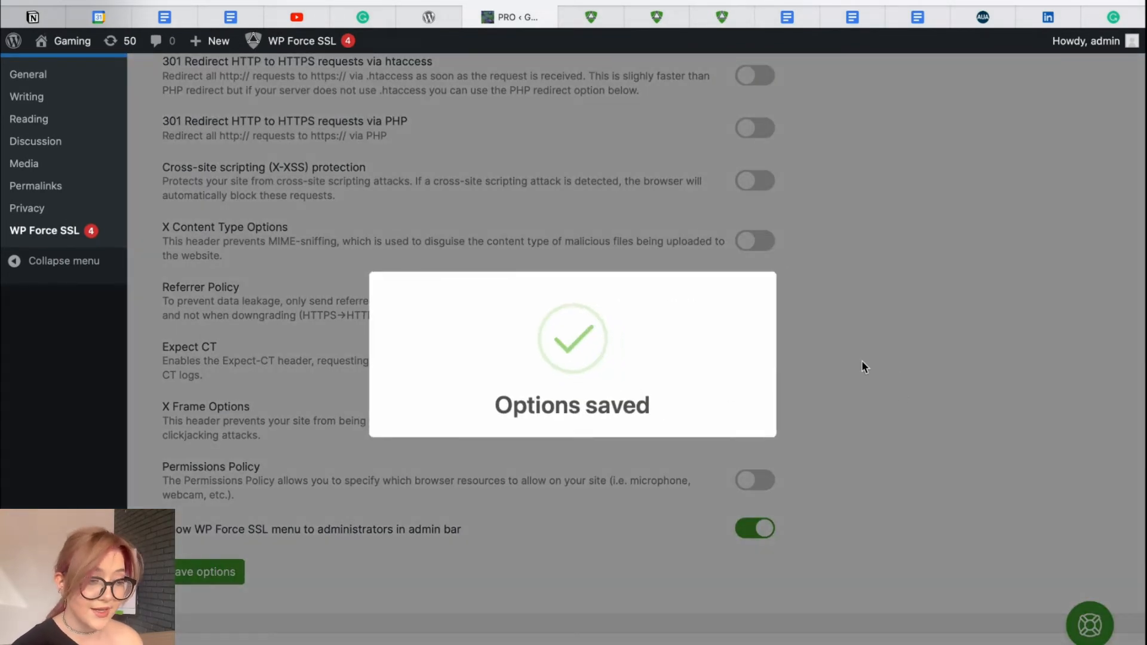
{"action": "left_click", "coordinate": [411, 157]}
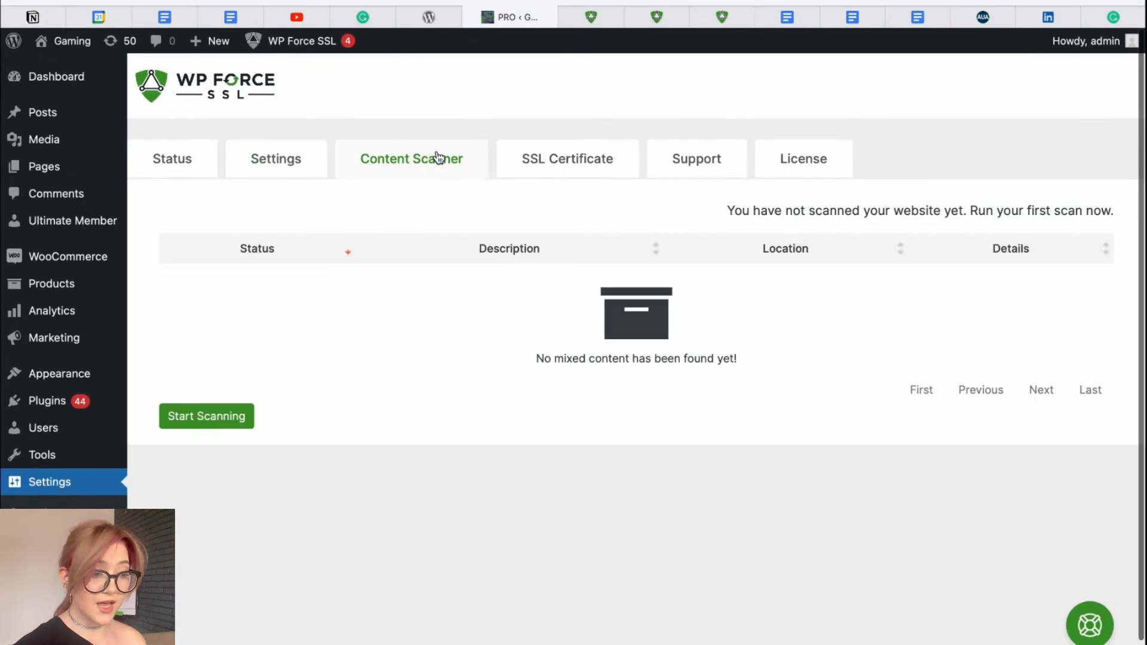
{"action": "mouse_move", "coordinate": [680, 469]}
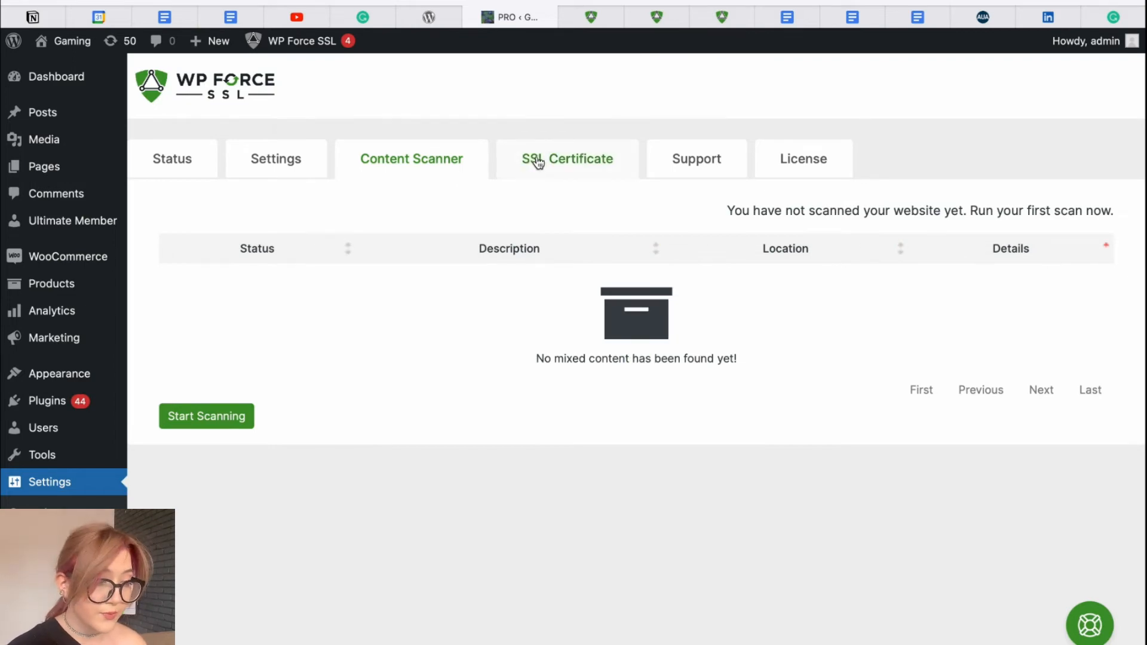
Show the SSL Certificate tab reporting a valid Let's Encrypt certificate
{"action": "left_click", "coordinate": [567, 159]}
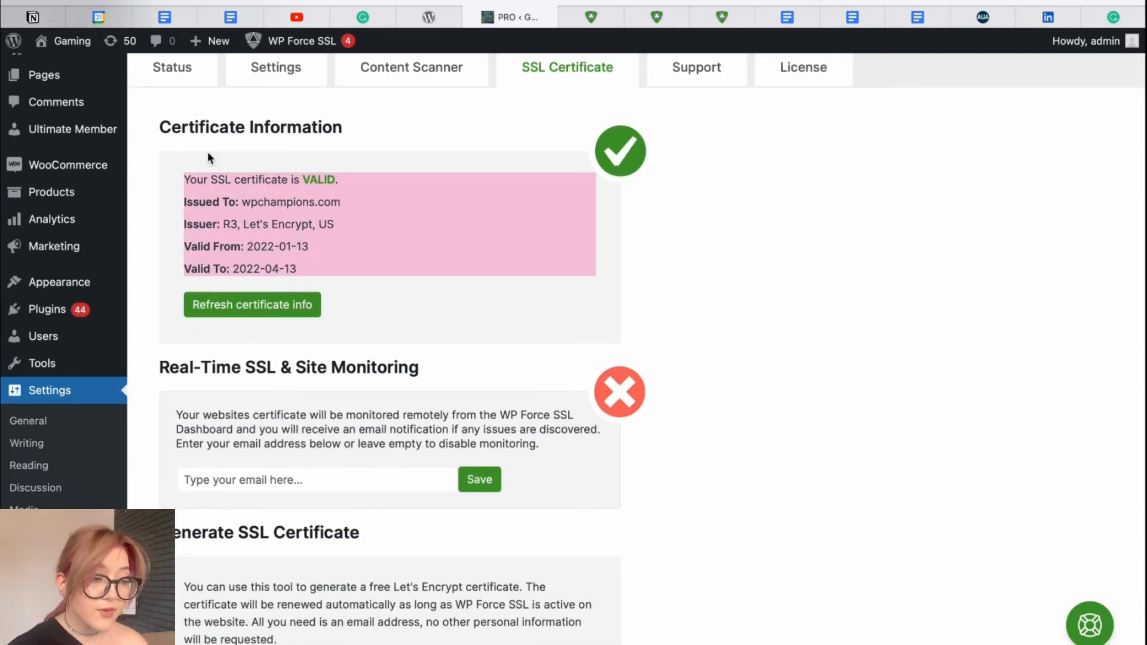
{"action": "scroll", "scroll_direction": "down", "scroll_amount": 3}
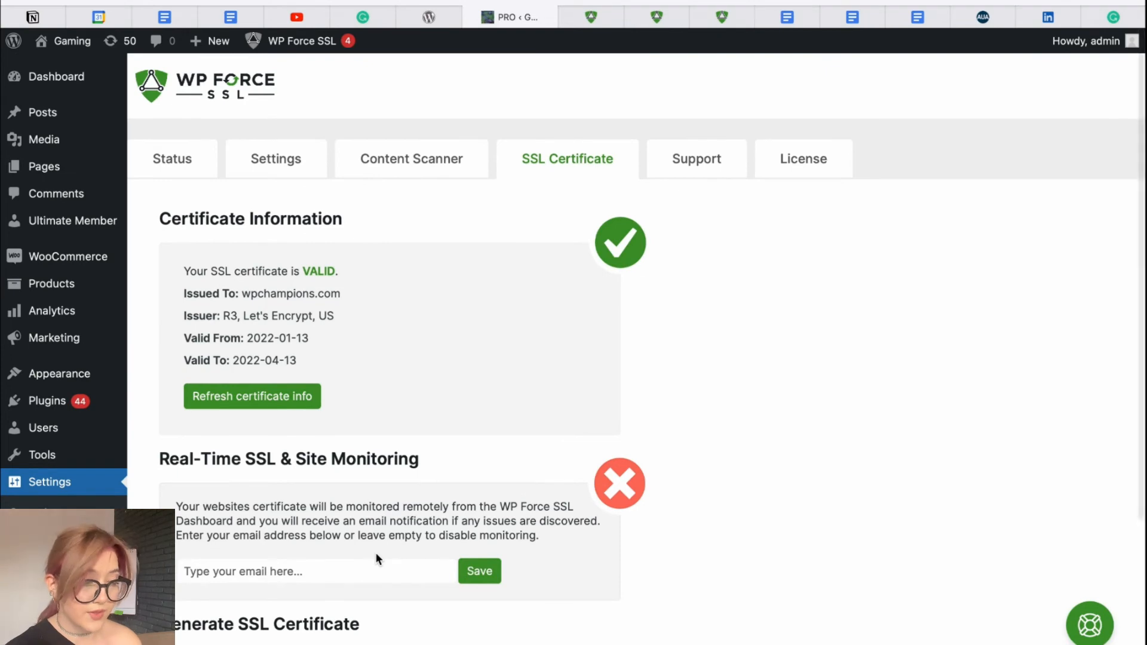
In Support, expand FAQ answers on site slowdown, installing certificates, moving licenses and plugin safety
{"action": "left_click", "coordinate": [697, 159]}
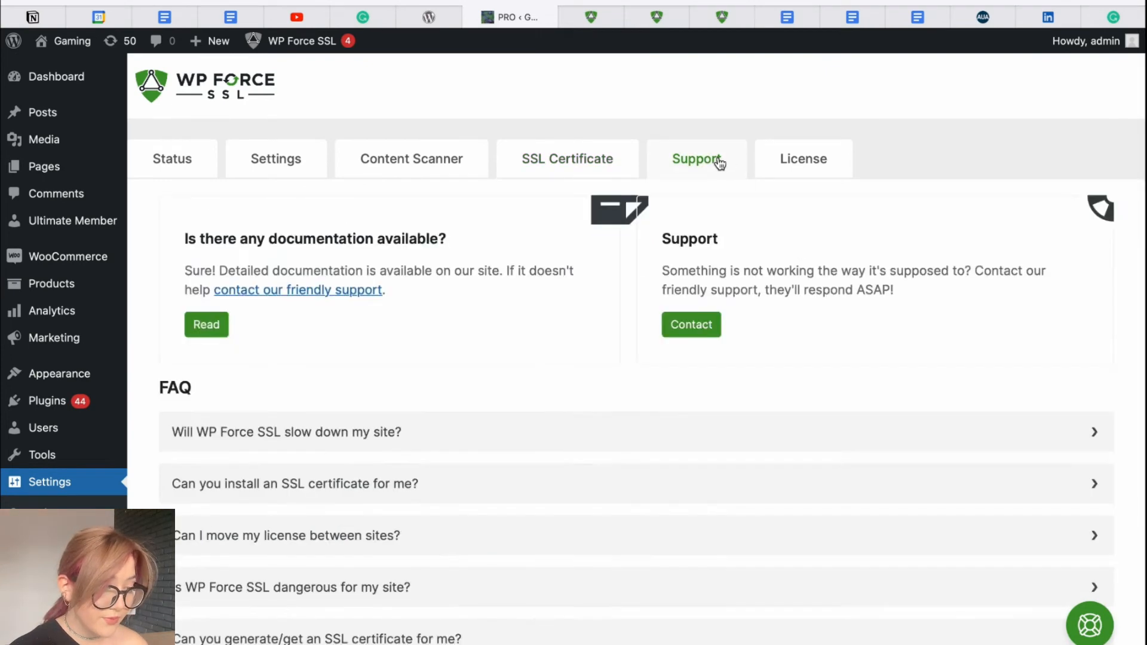
{"action": "scroll", "scroll_direction": "down", "scroll_amount": 3}
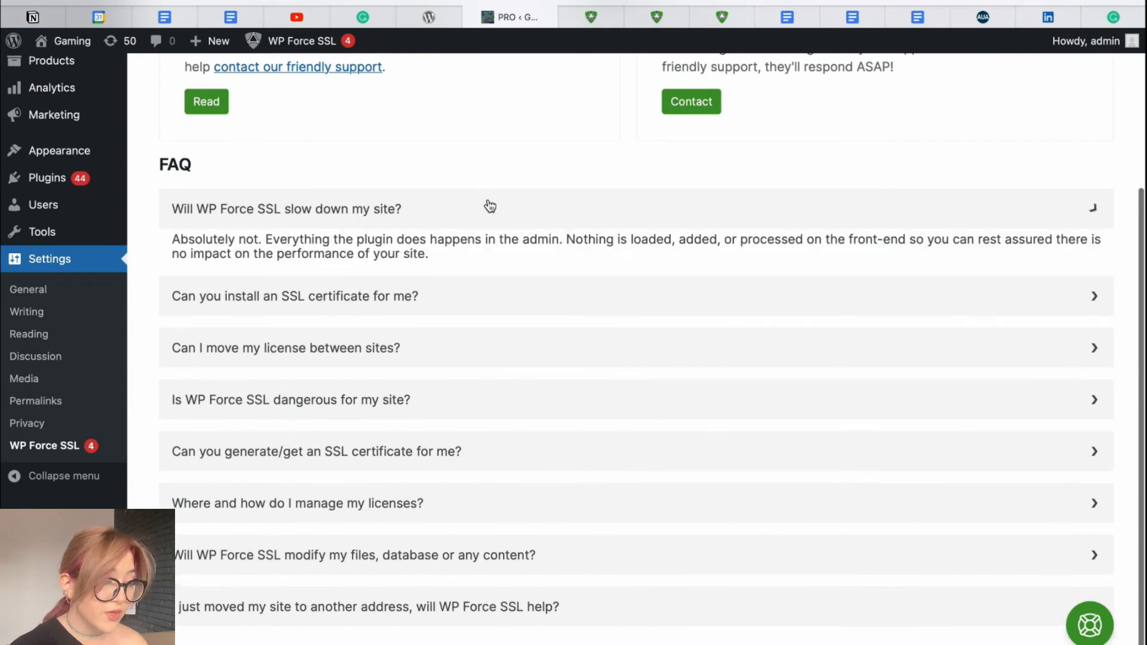
{"action": "left_click", "coordinate": [318, 296]}
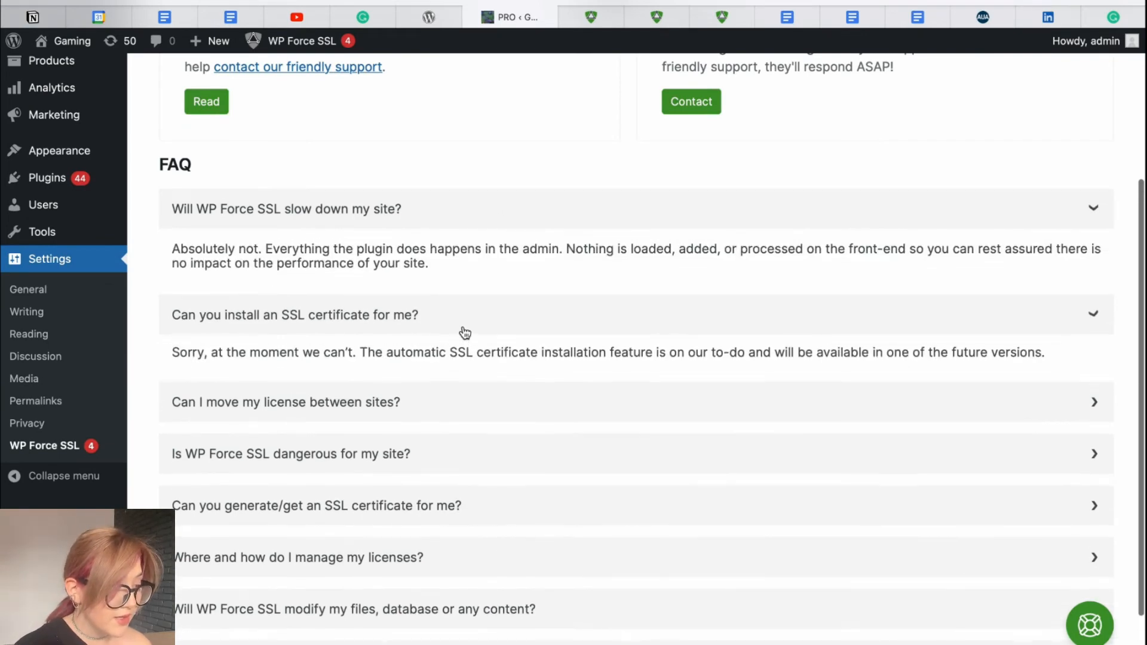
{"action": "left_click", "coordinate": [286, 402]}
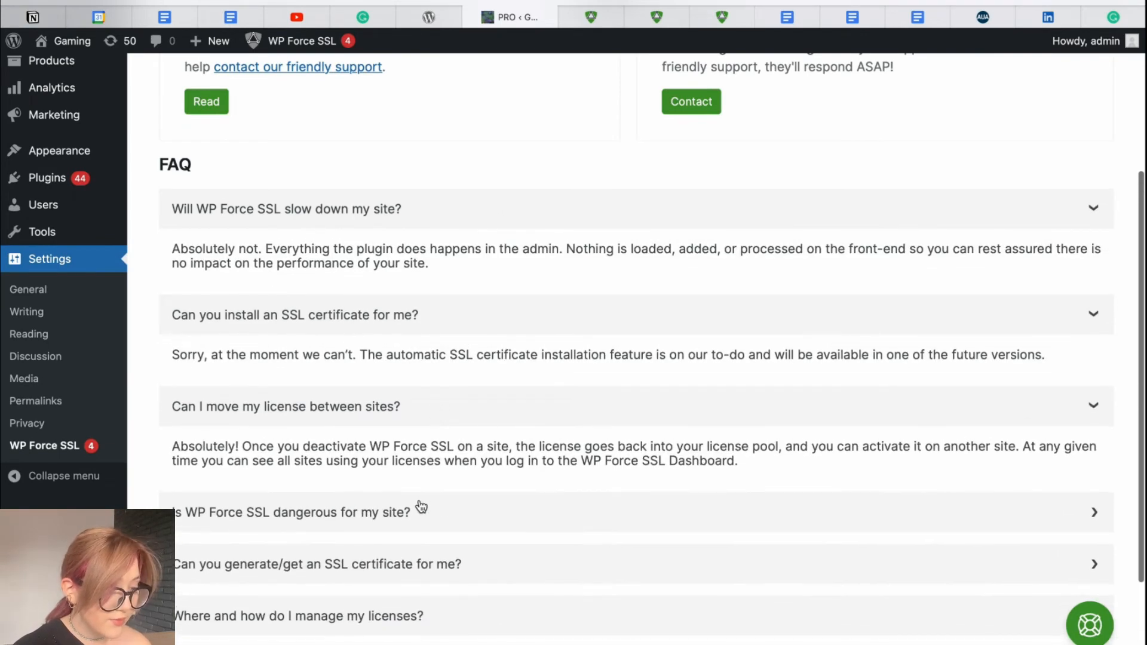
{"action": "left_click", "coordinate": [418, 512]}
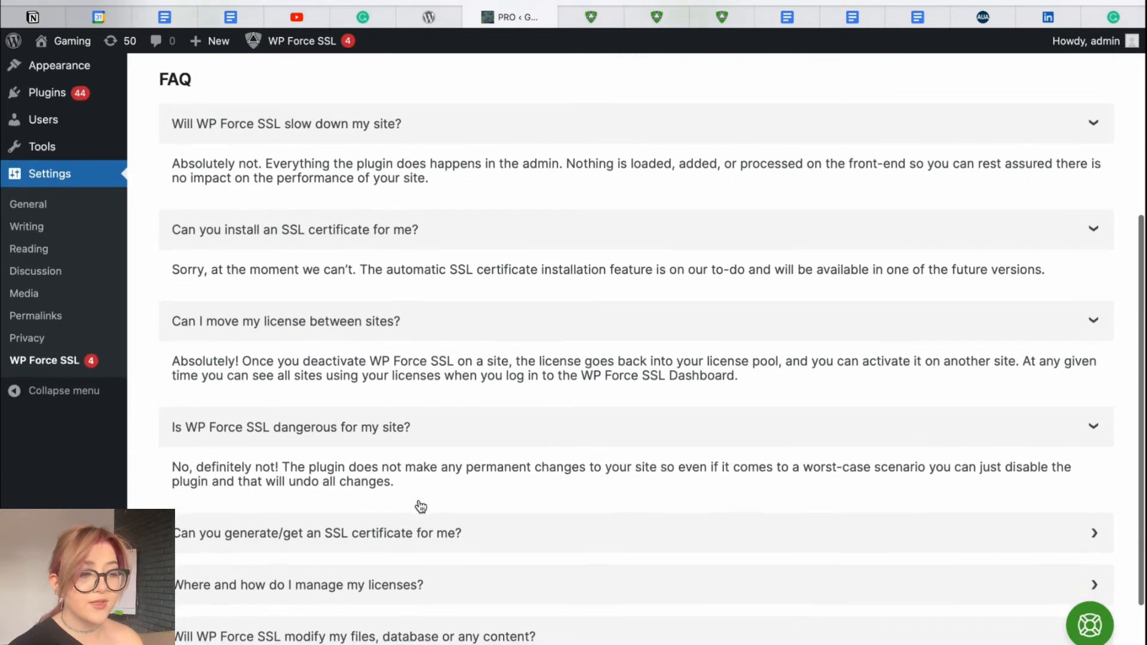
{"action": "left_click", "coordinate": [316, 533]}
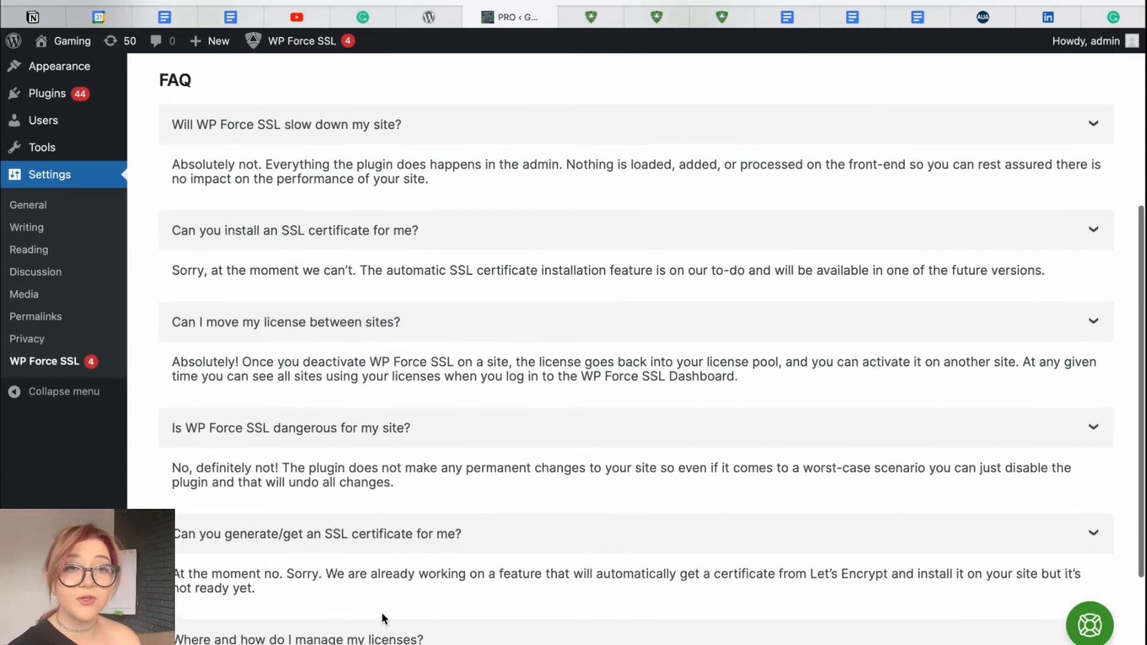
Scroll through the remaining FAQ and return to the License tab showing the active PRO key
{"action": "scroll", "scroll_direction": "down", "scroll_amount": 3}
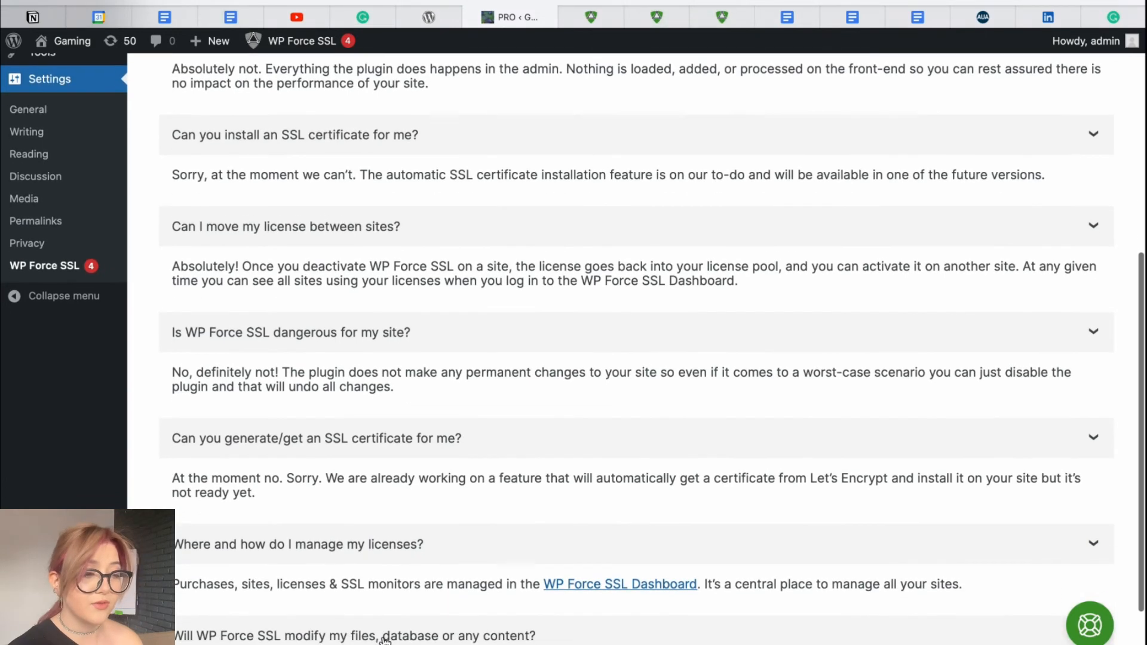
{"action": "mouse_move", "coordinate": [515, 471]}
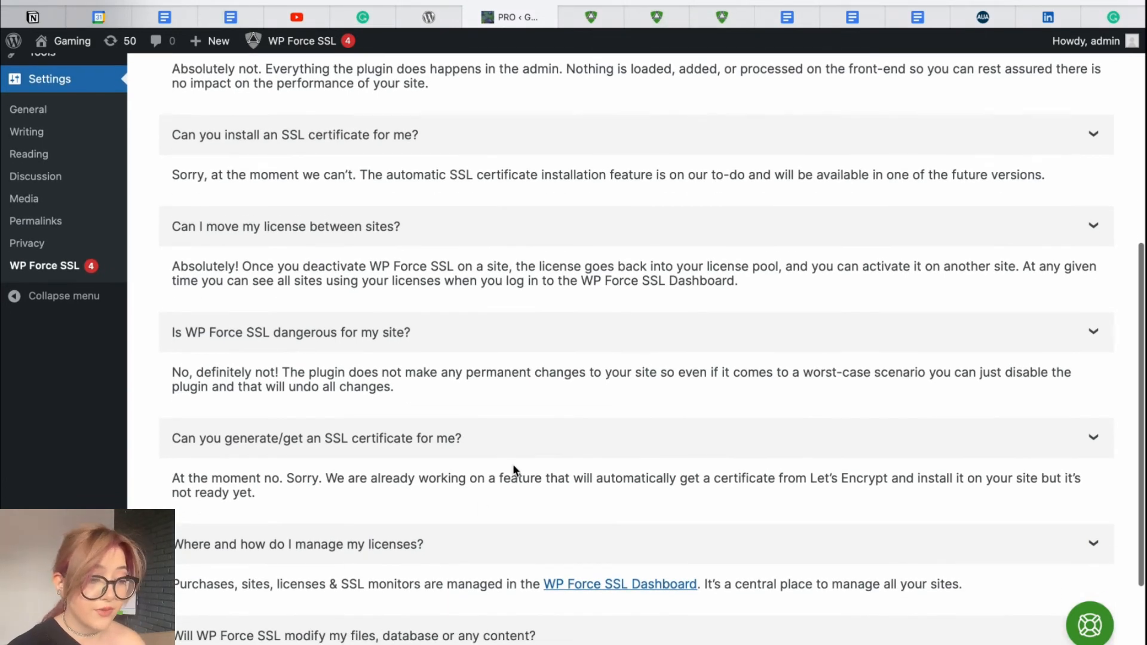
{"action": "scroll", "scroll_direction": "down", "scroll_amount": 3}
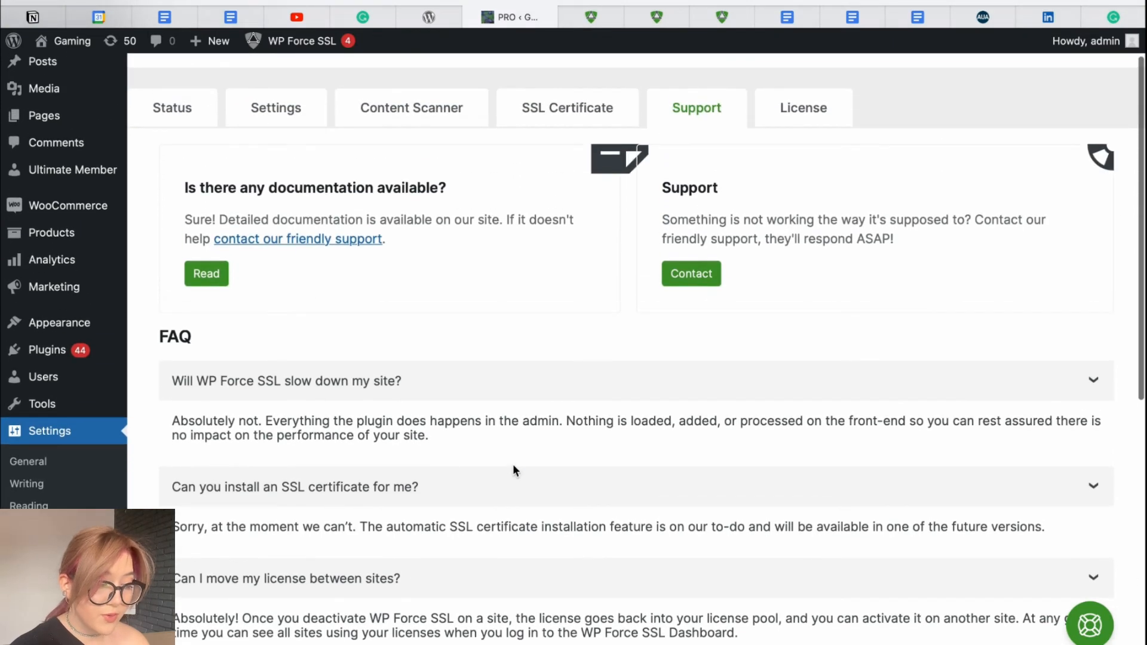
{"action": "mouse_move", "coordinate": [829, 113]}
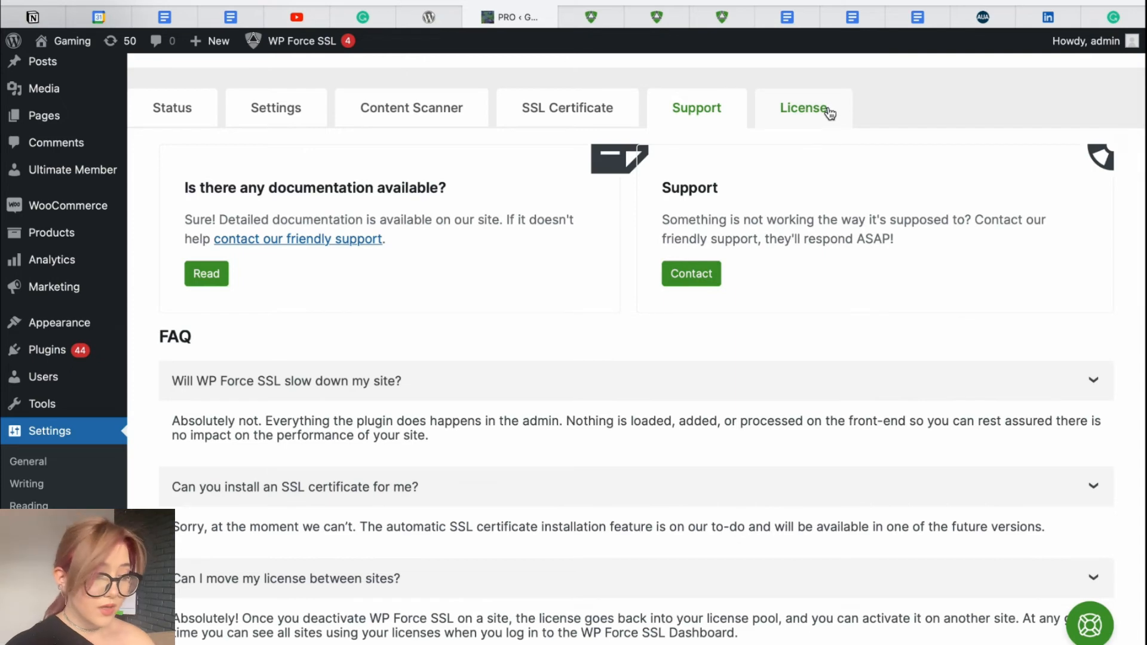
{"action": "left_click", "coordinate": [803, 107]}
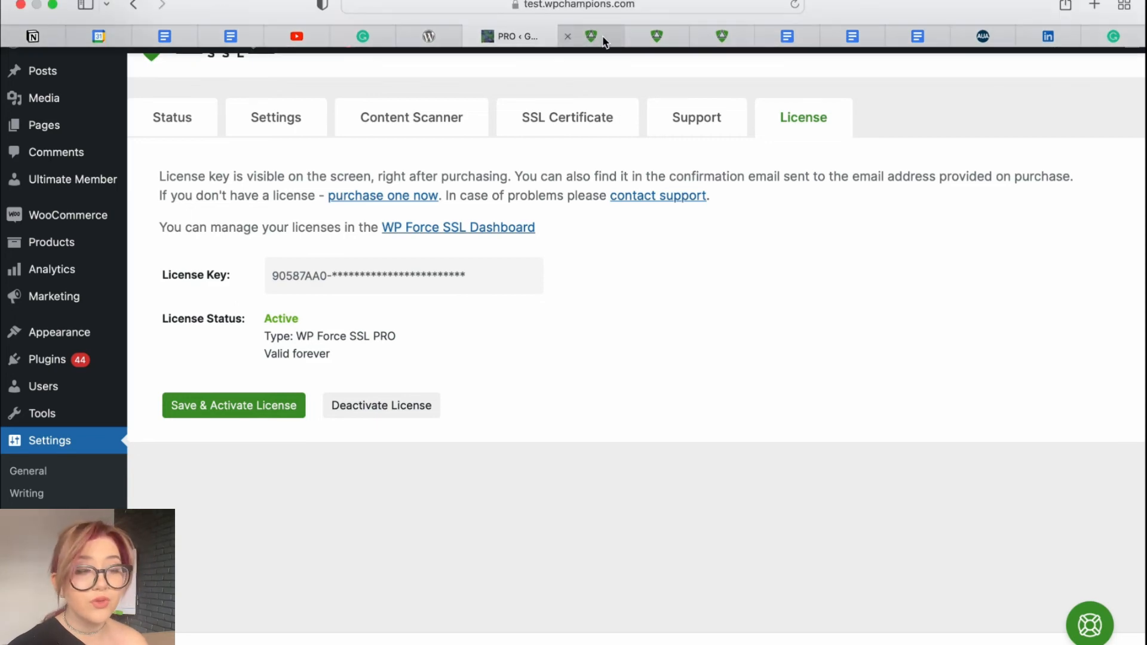
View the Websites page in the account dashboard listing the Gaming site as active with SSL monitoring off
{"action": "left_click", "coordinate": [590, 36]}
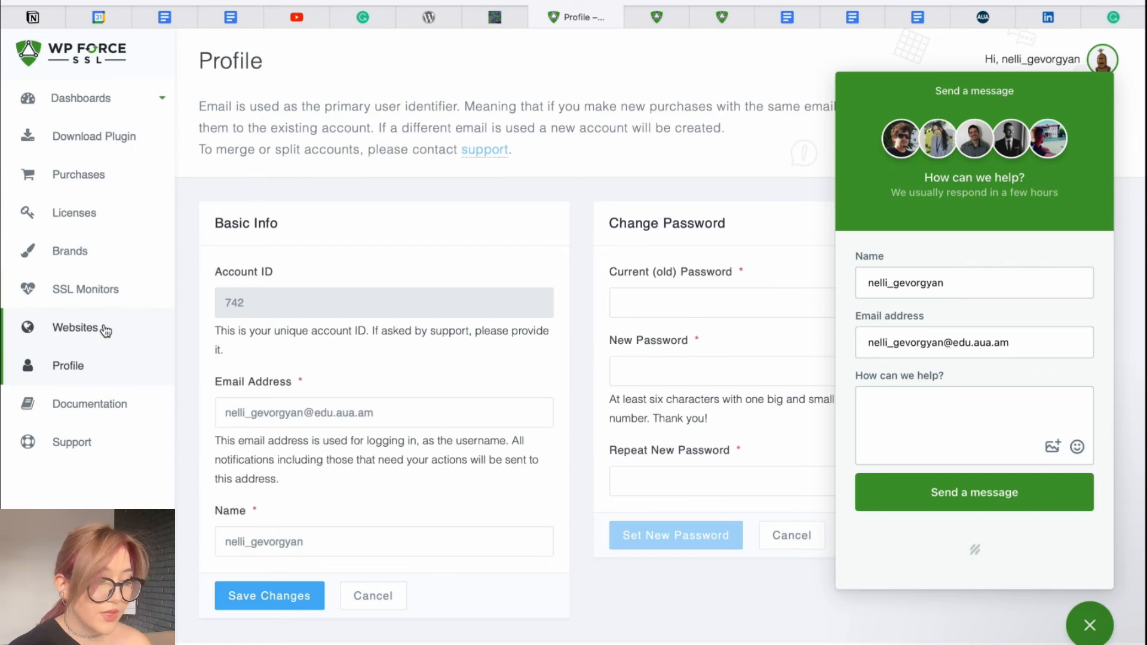
{"action": "left_click", "coordinate": [75, 328]}
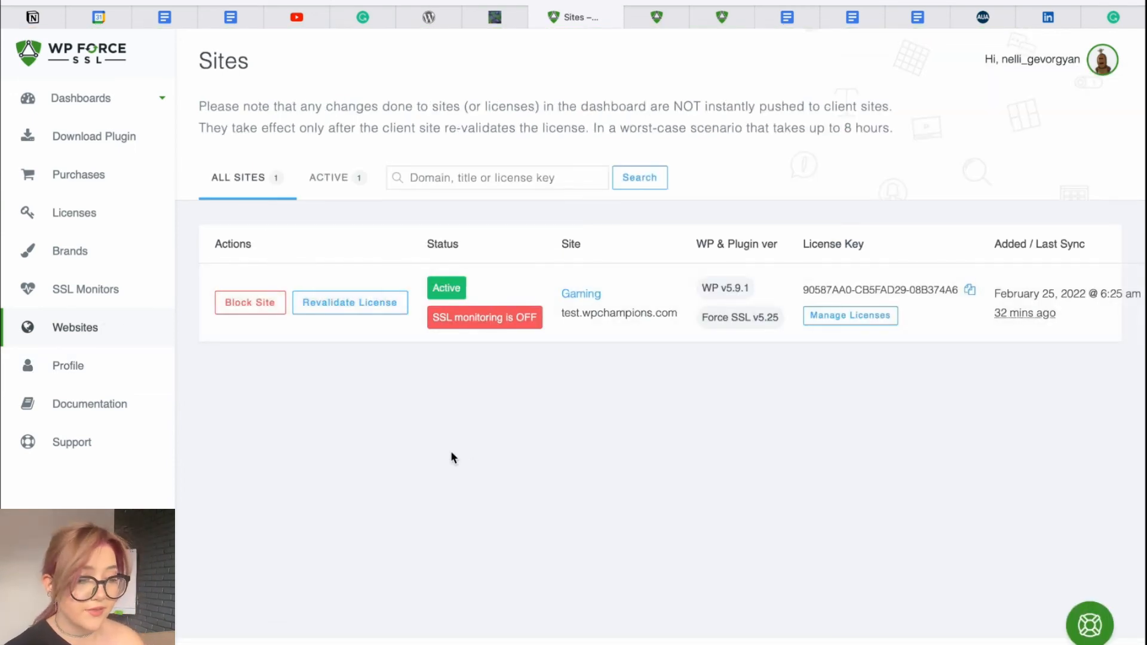
{"action": "mouse_move", "coordinate": [256, 185]}
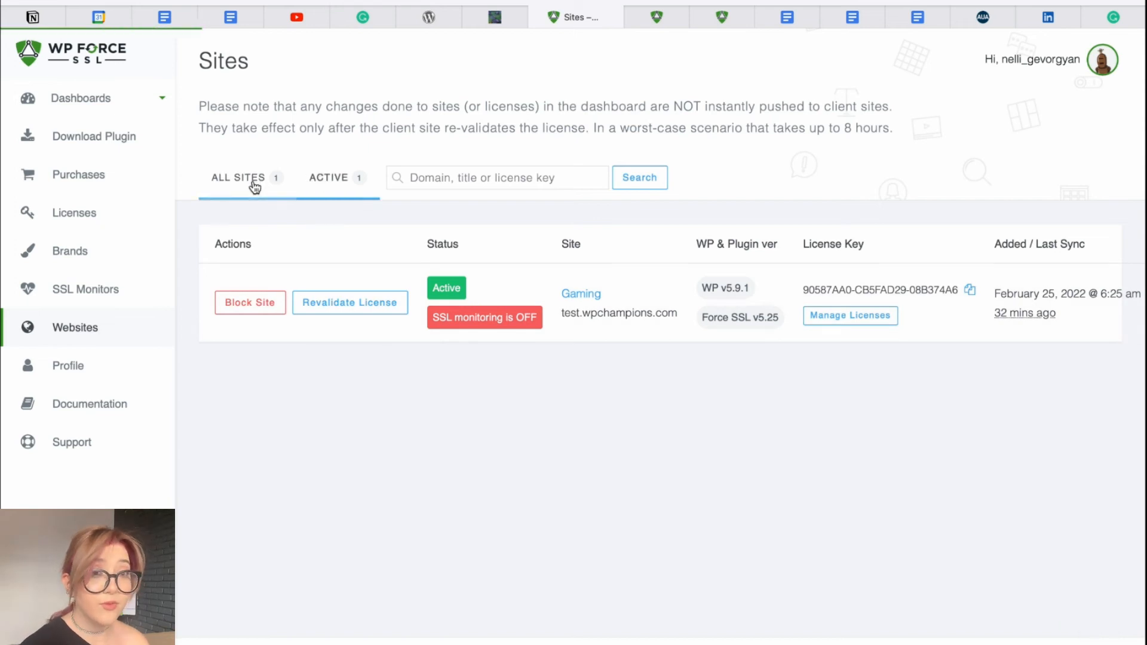
{"action": "mouse_move", "coordinate": [380, 270]}
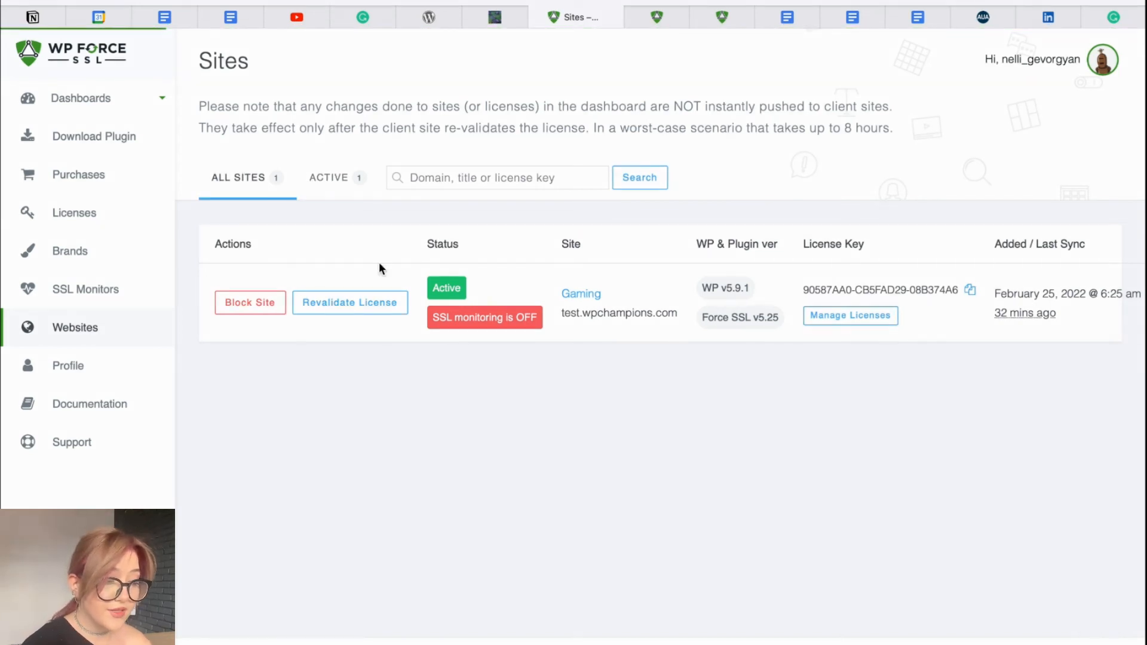